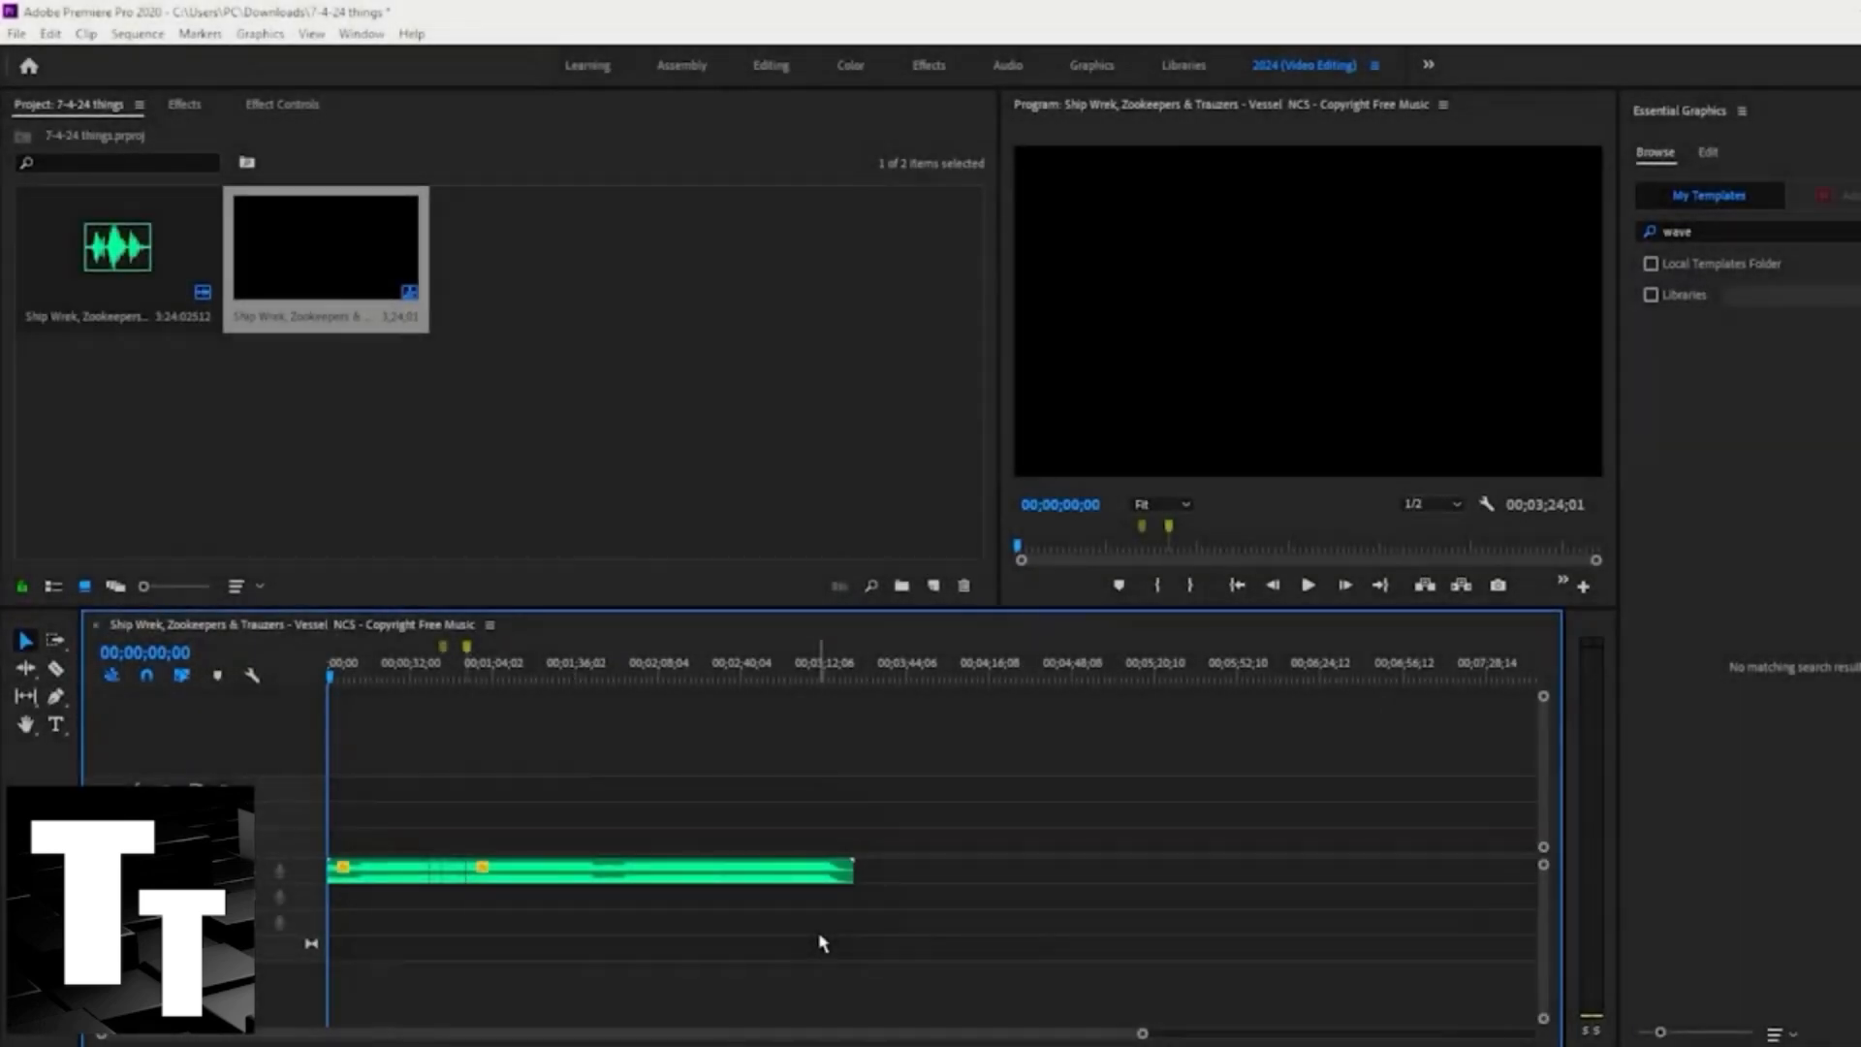
mouse_move(172, 448)
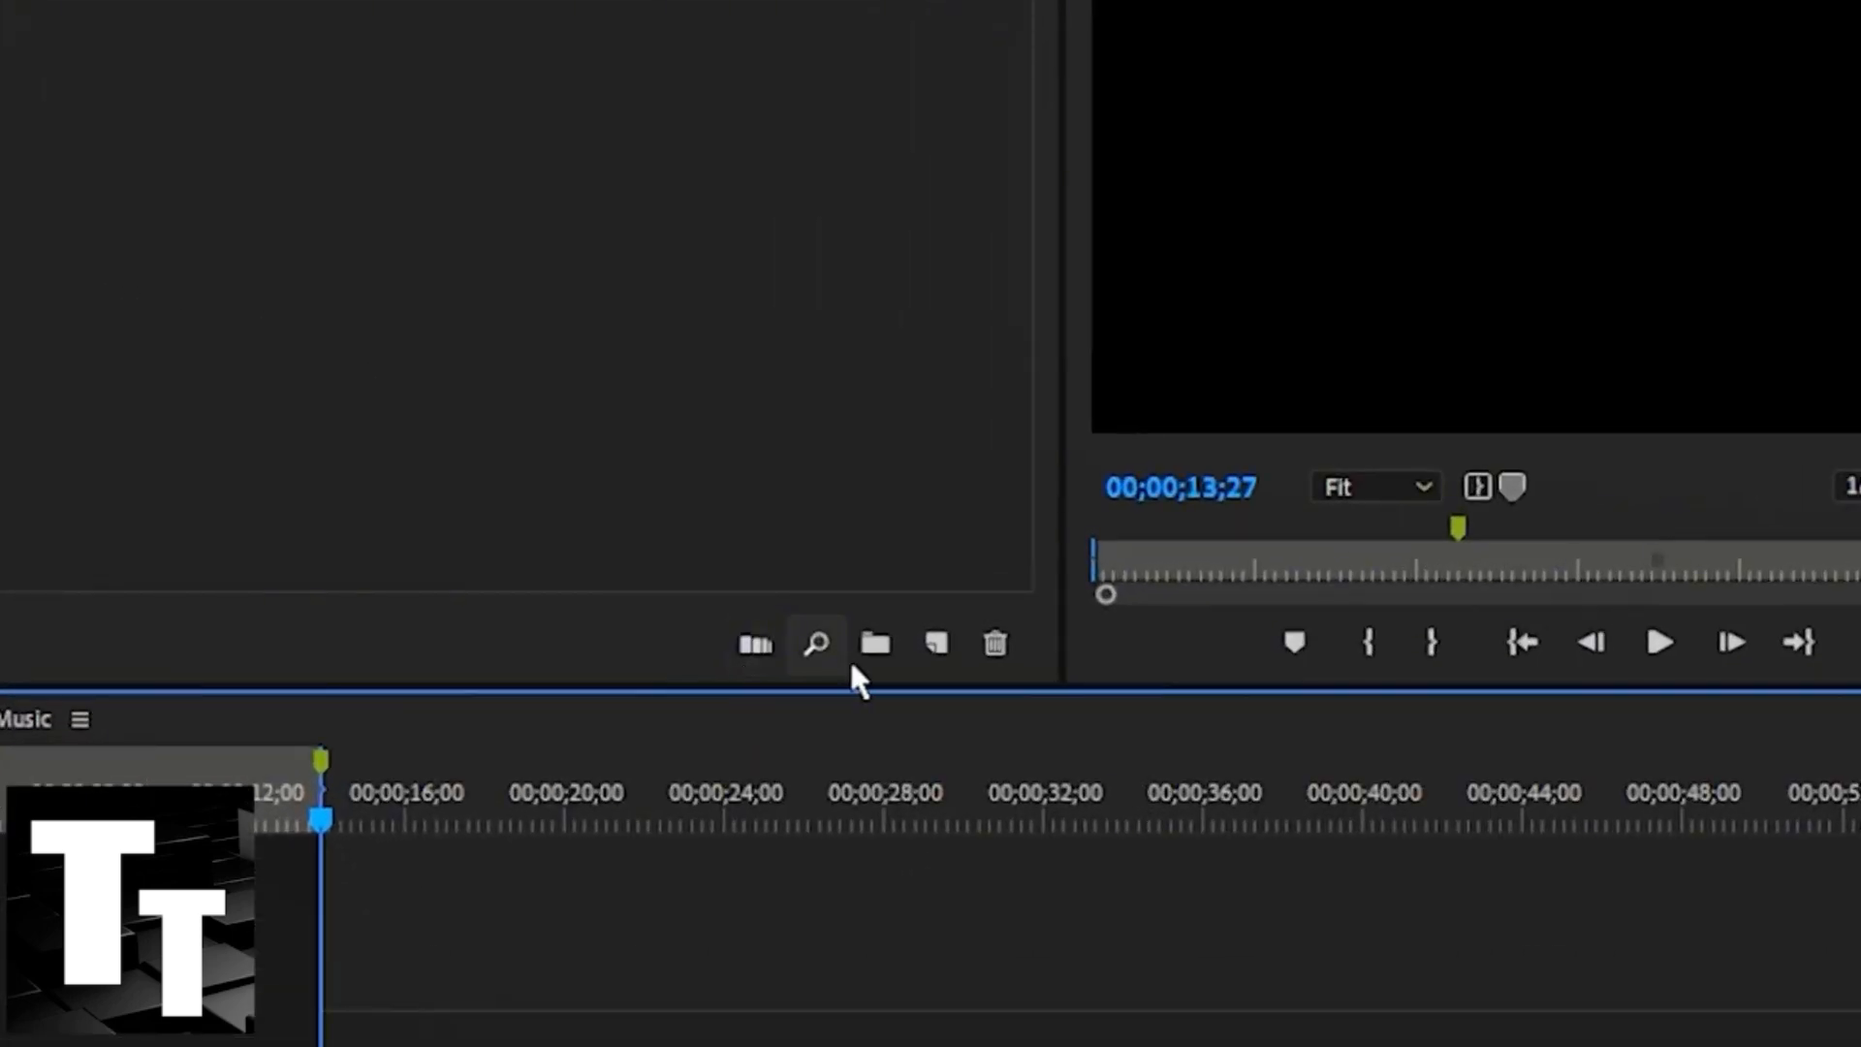
mouse_move(937, 644)
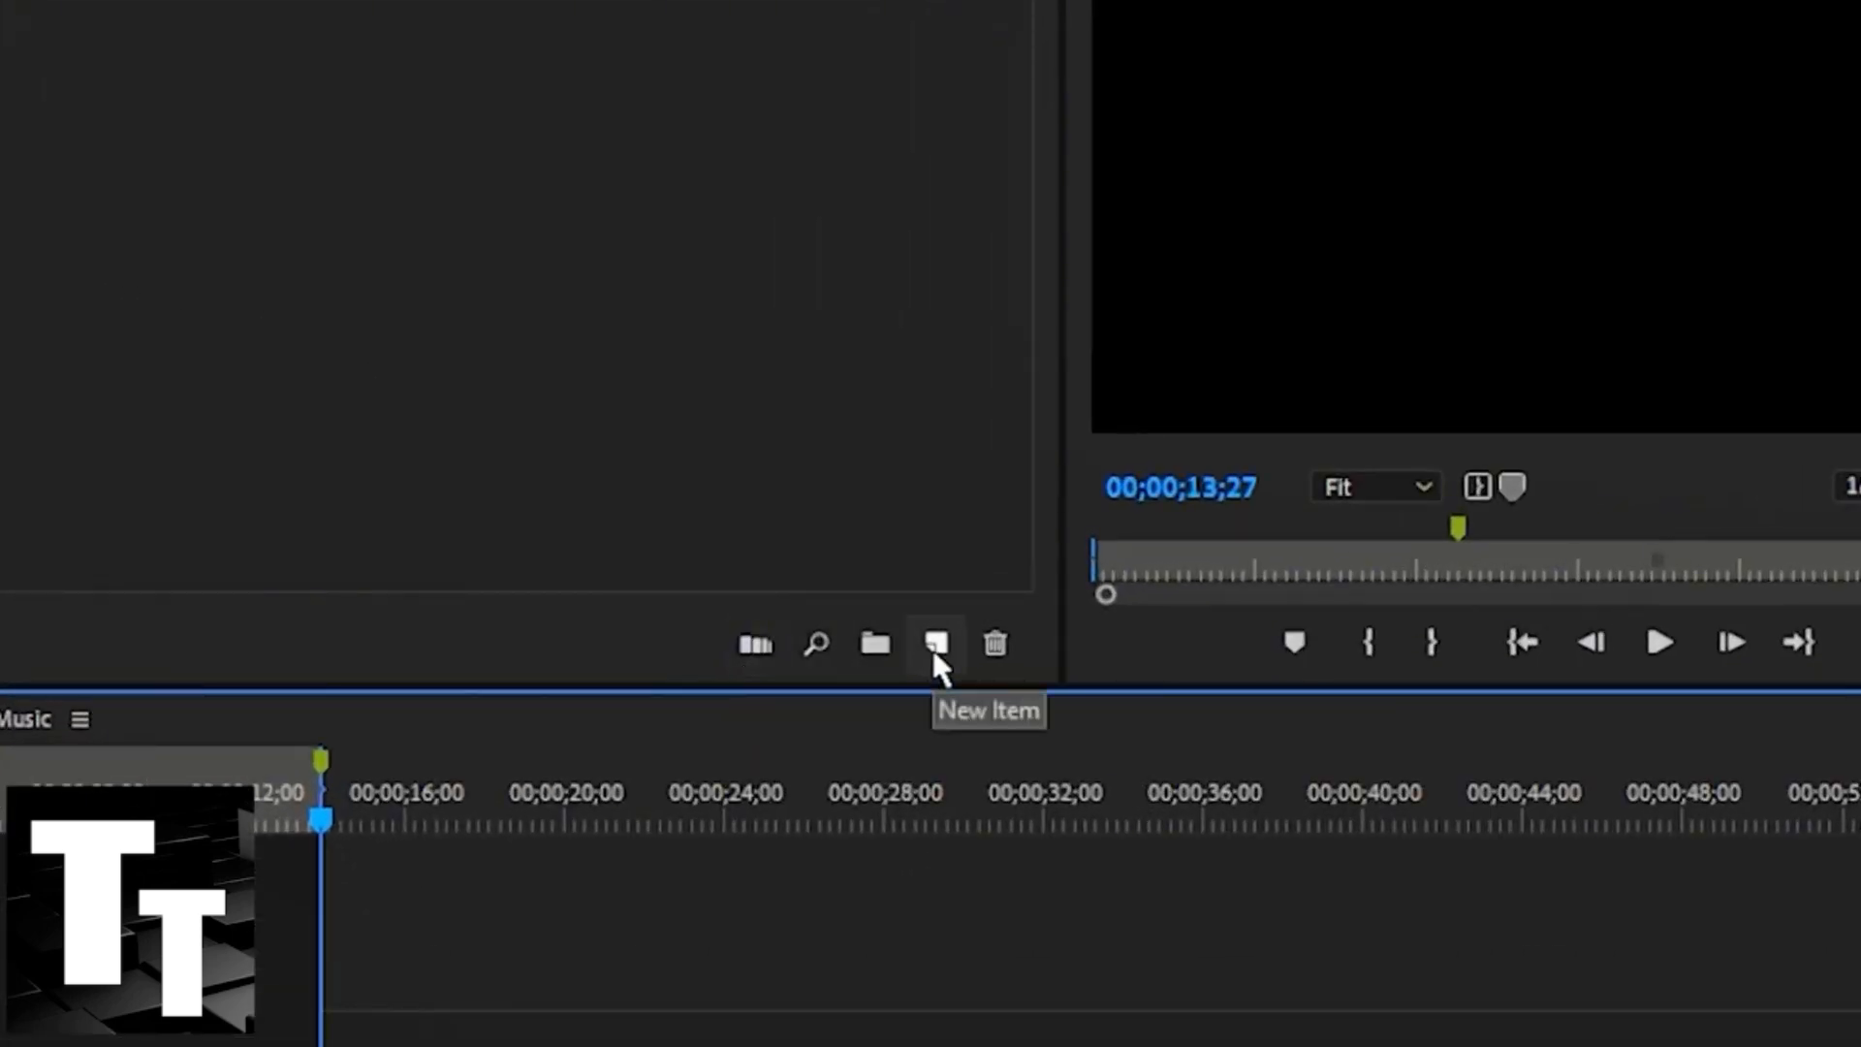
Step: Create a new adjustment layer via New Item, accepting the default settings
left_click(934, 641)
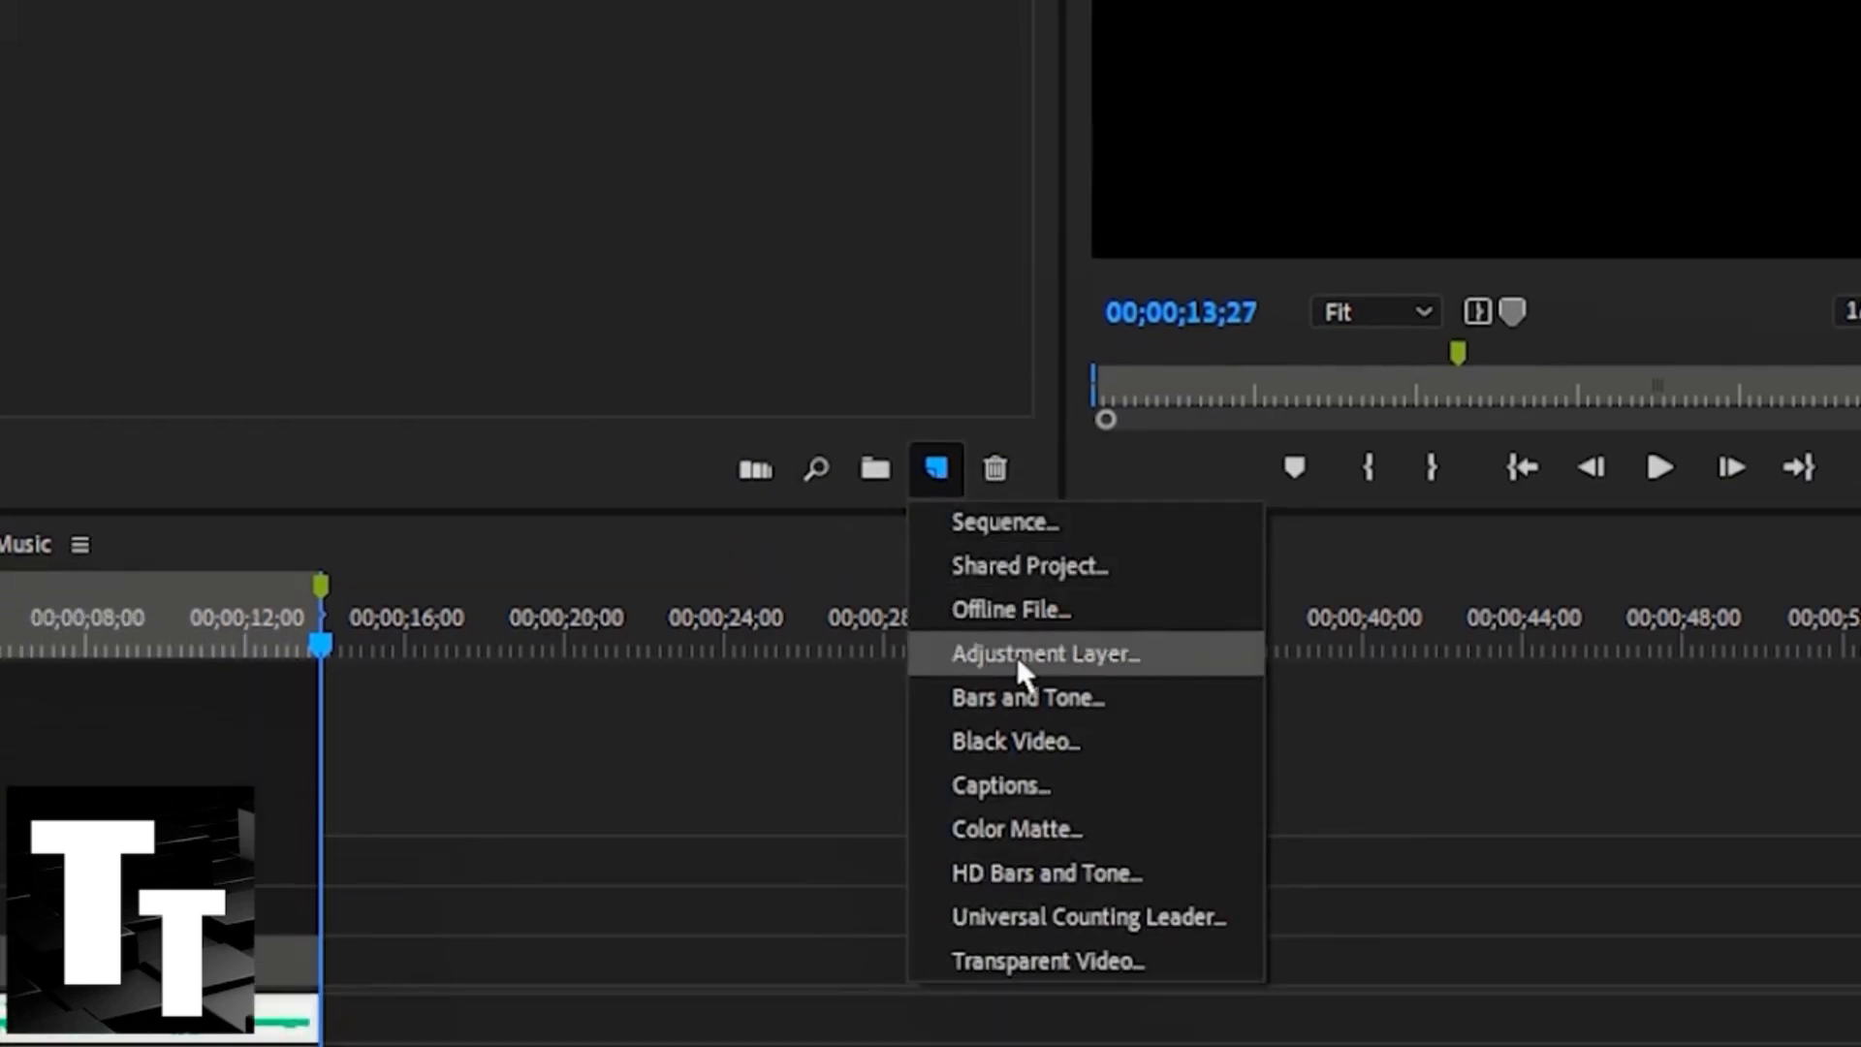
left_click(1043, 653)
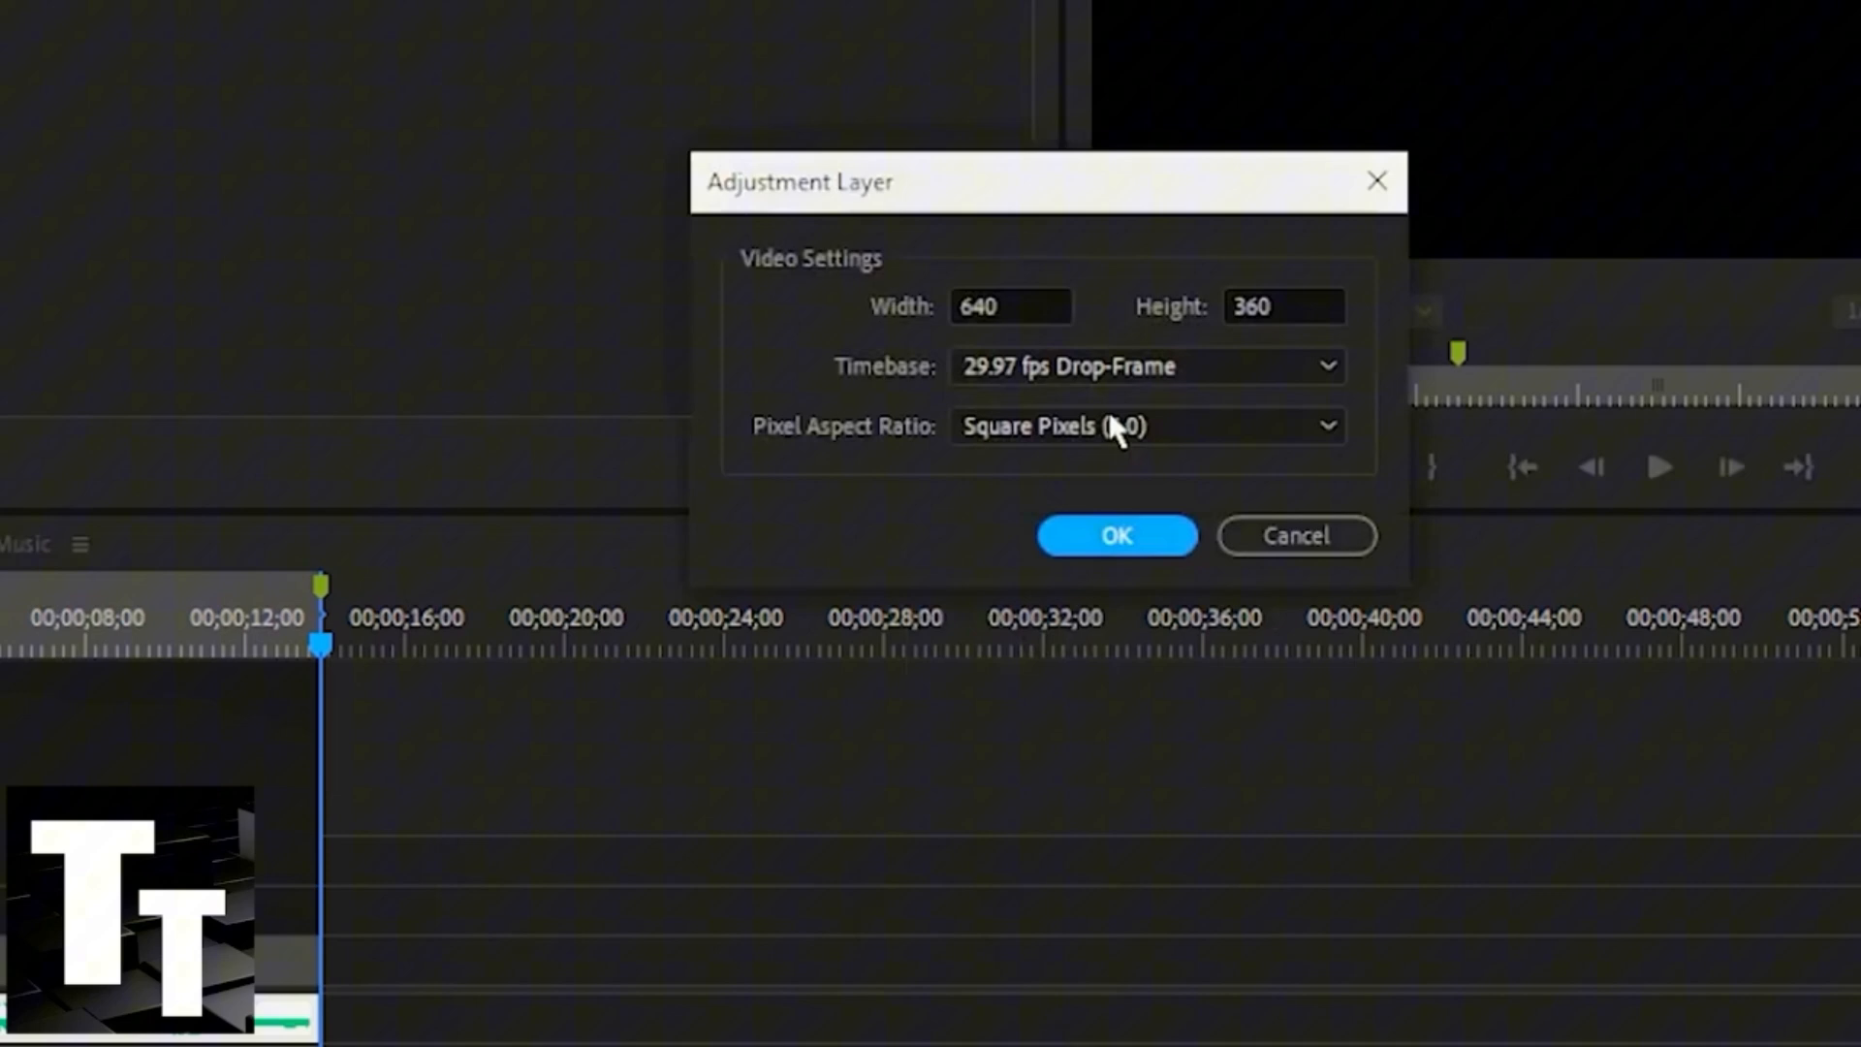
left_click(1115, 535)
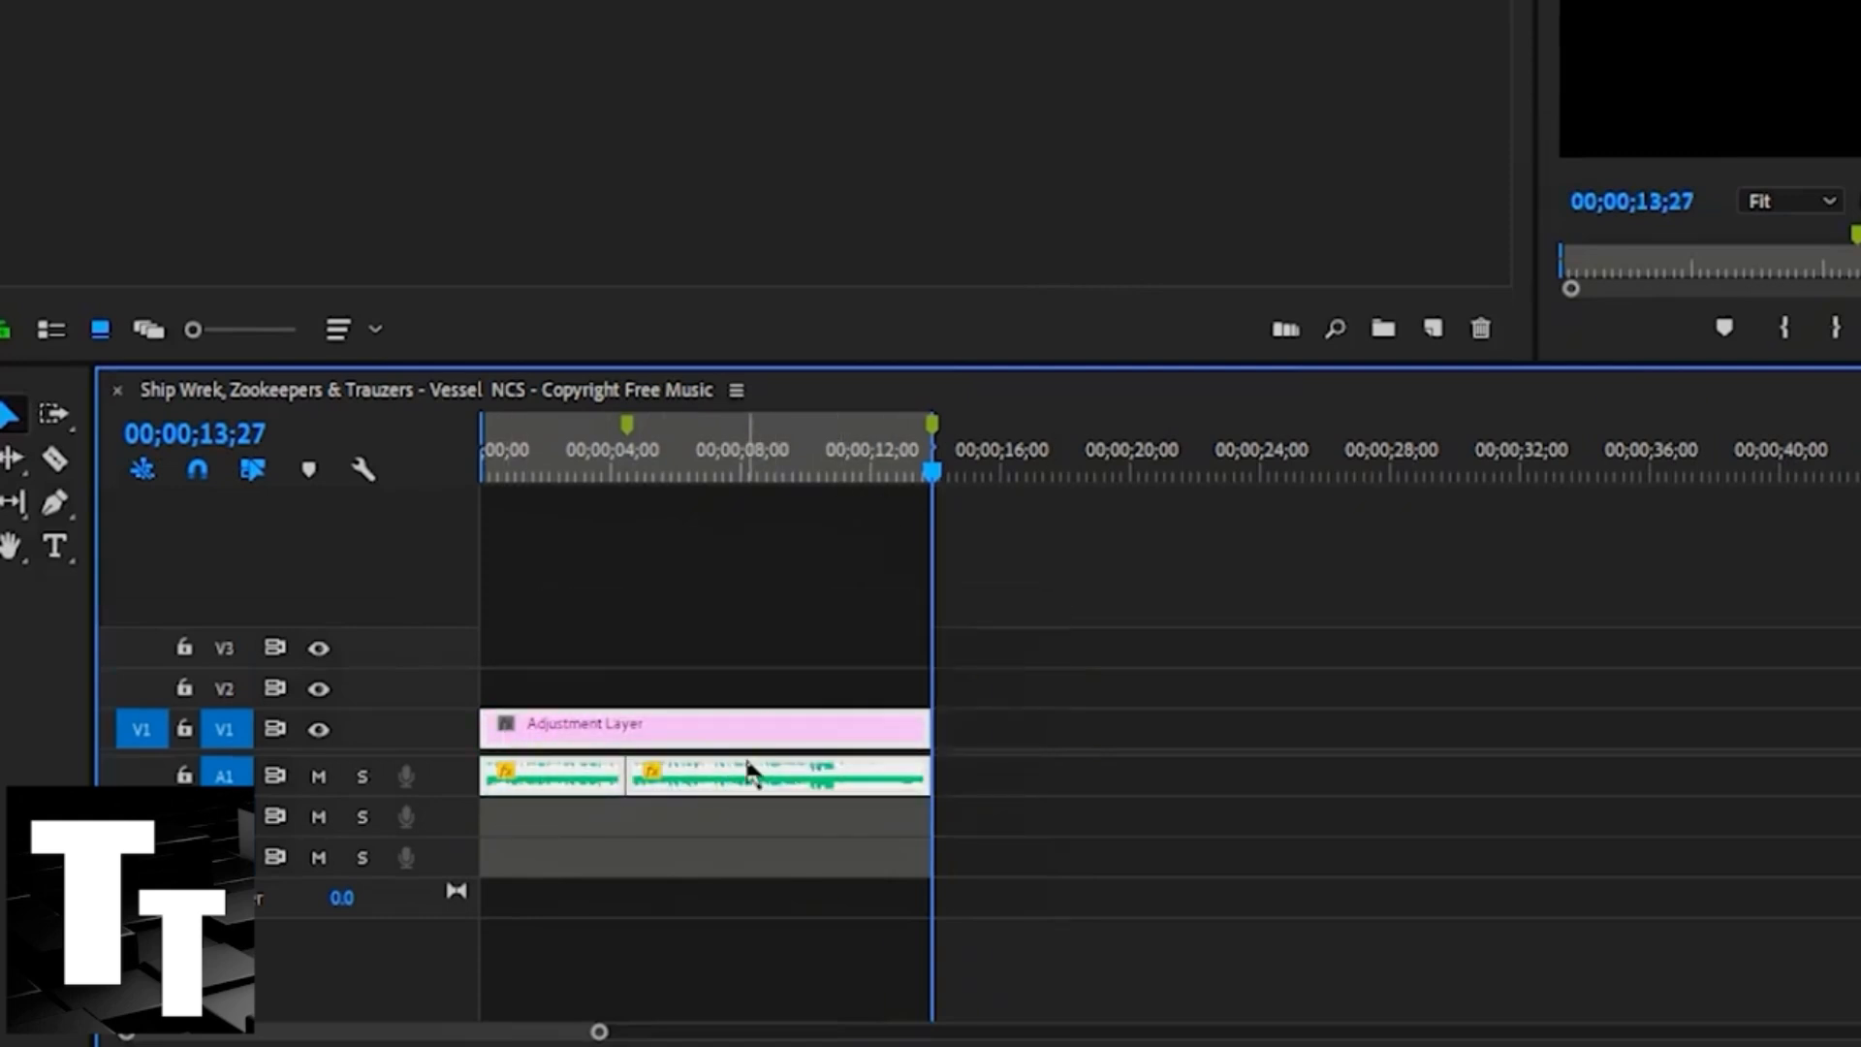
Step: Replace the adjustment layer clip with a linked After Effects composition
right_click(748, 773)
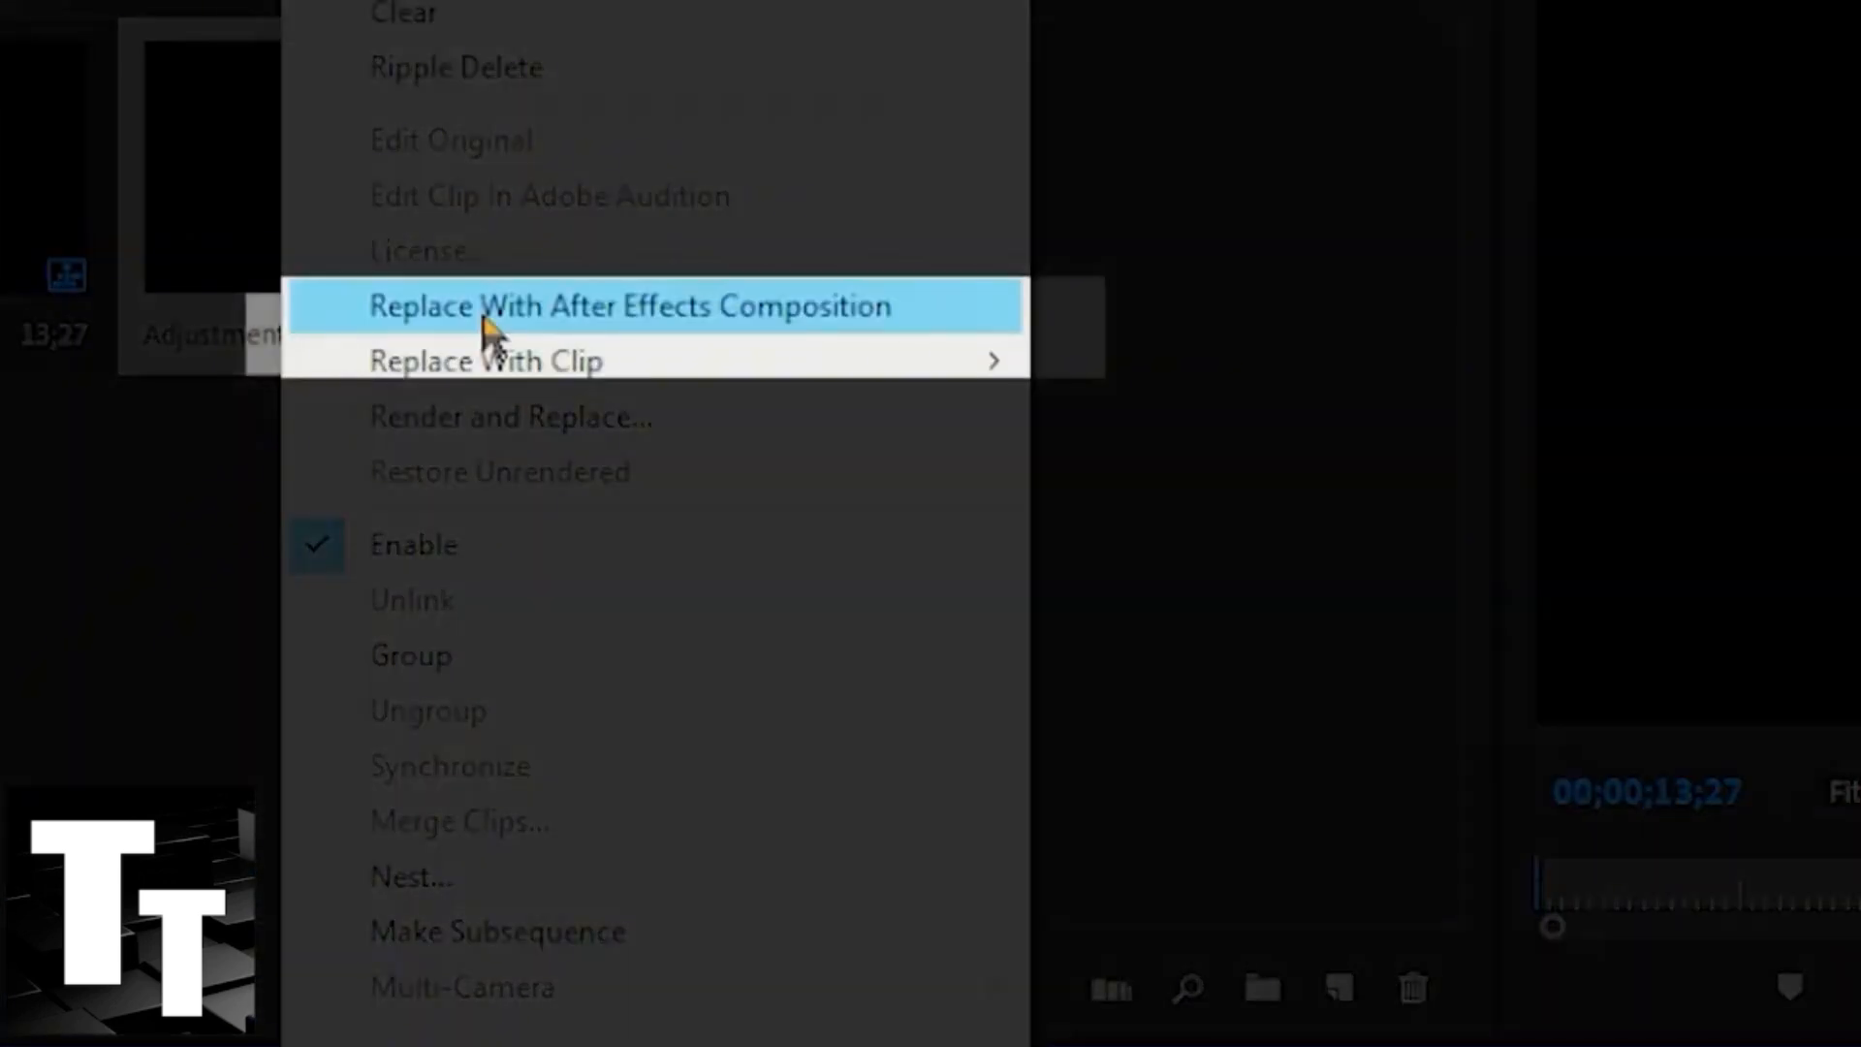
left_click(628, 305)
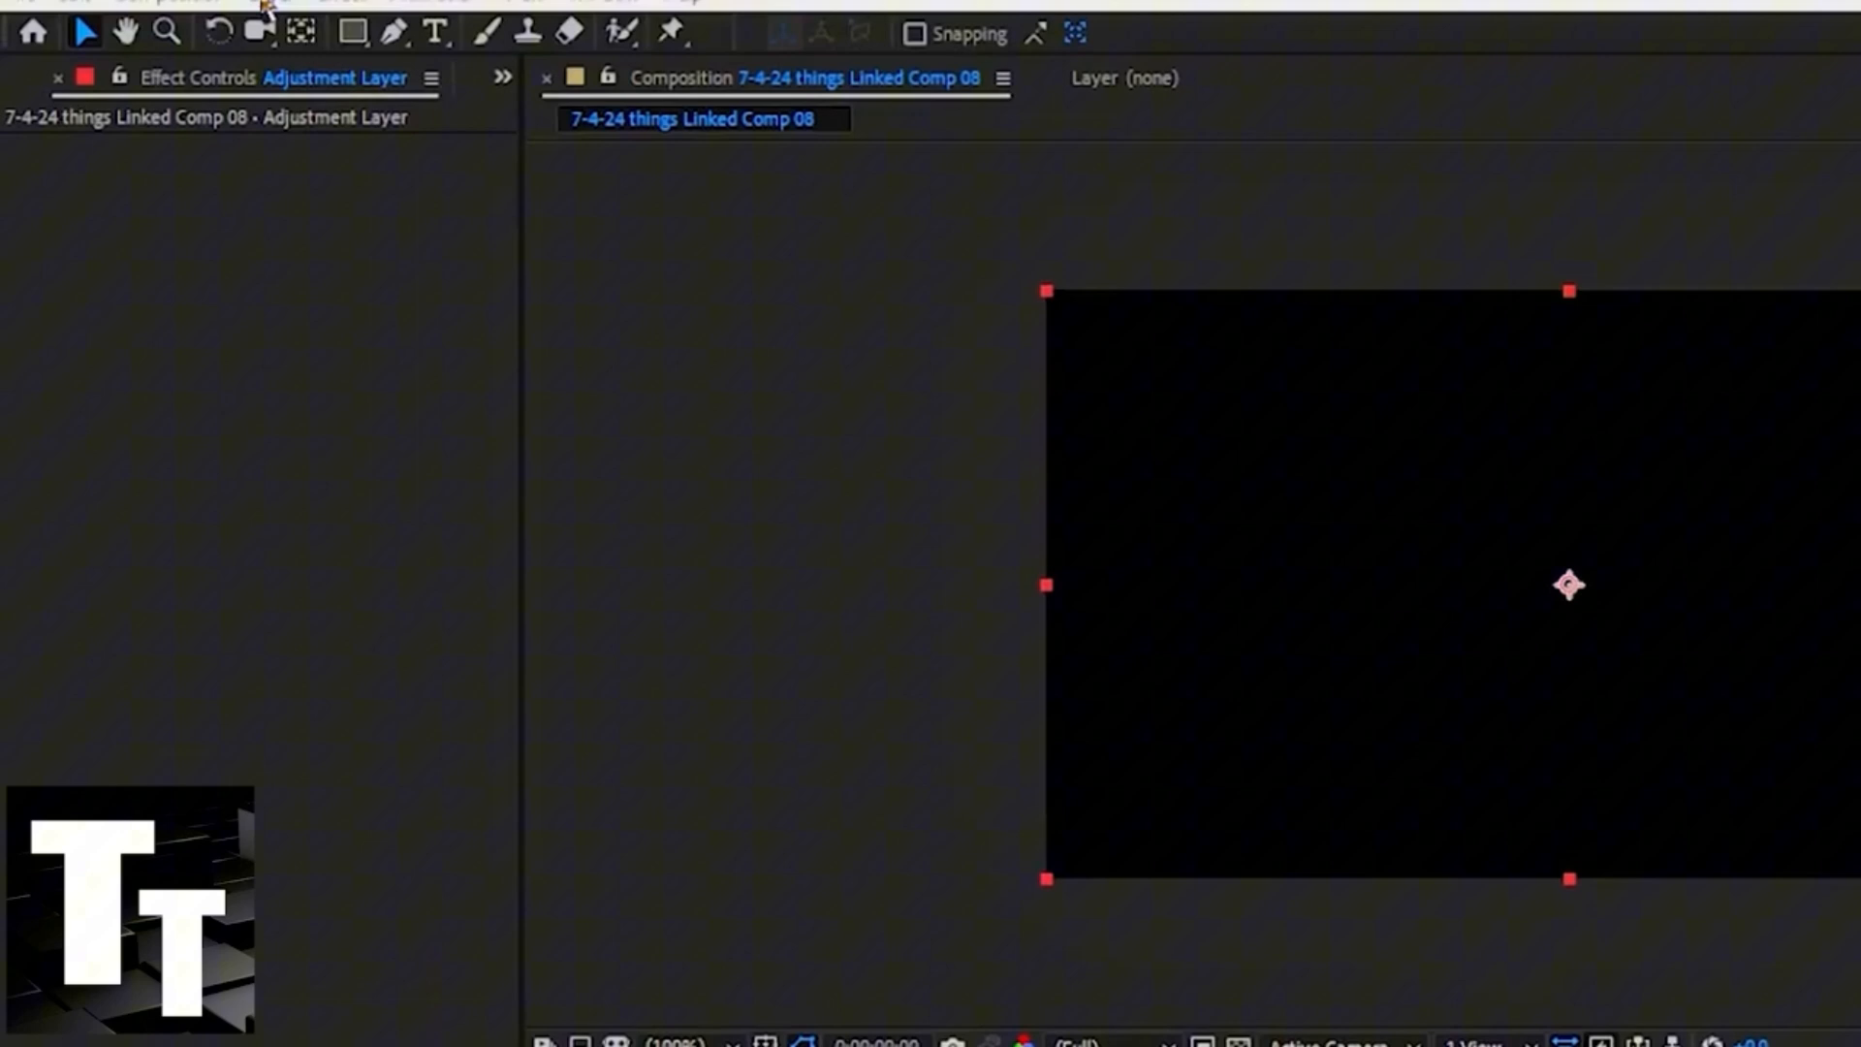
Step: Add a new 640x360 dark gray solid layer filling the linked comp
left_click(272, 10)
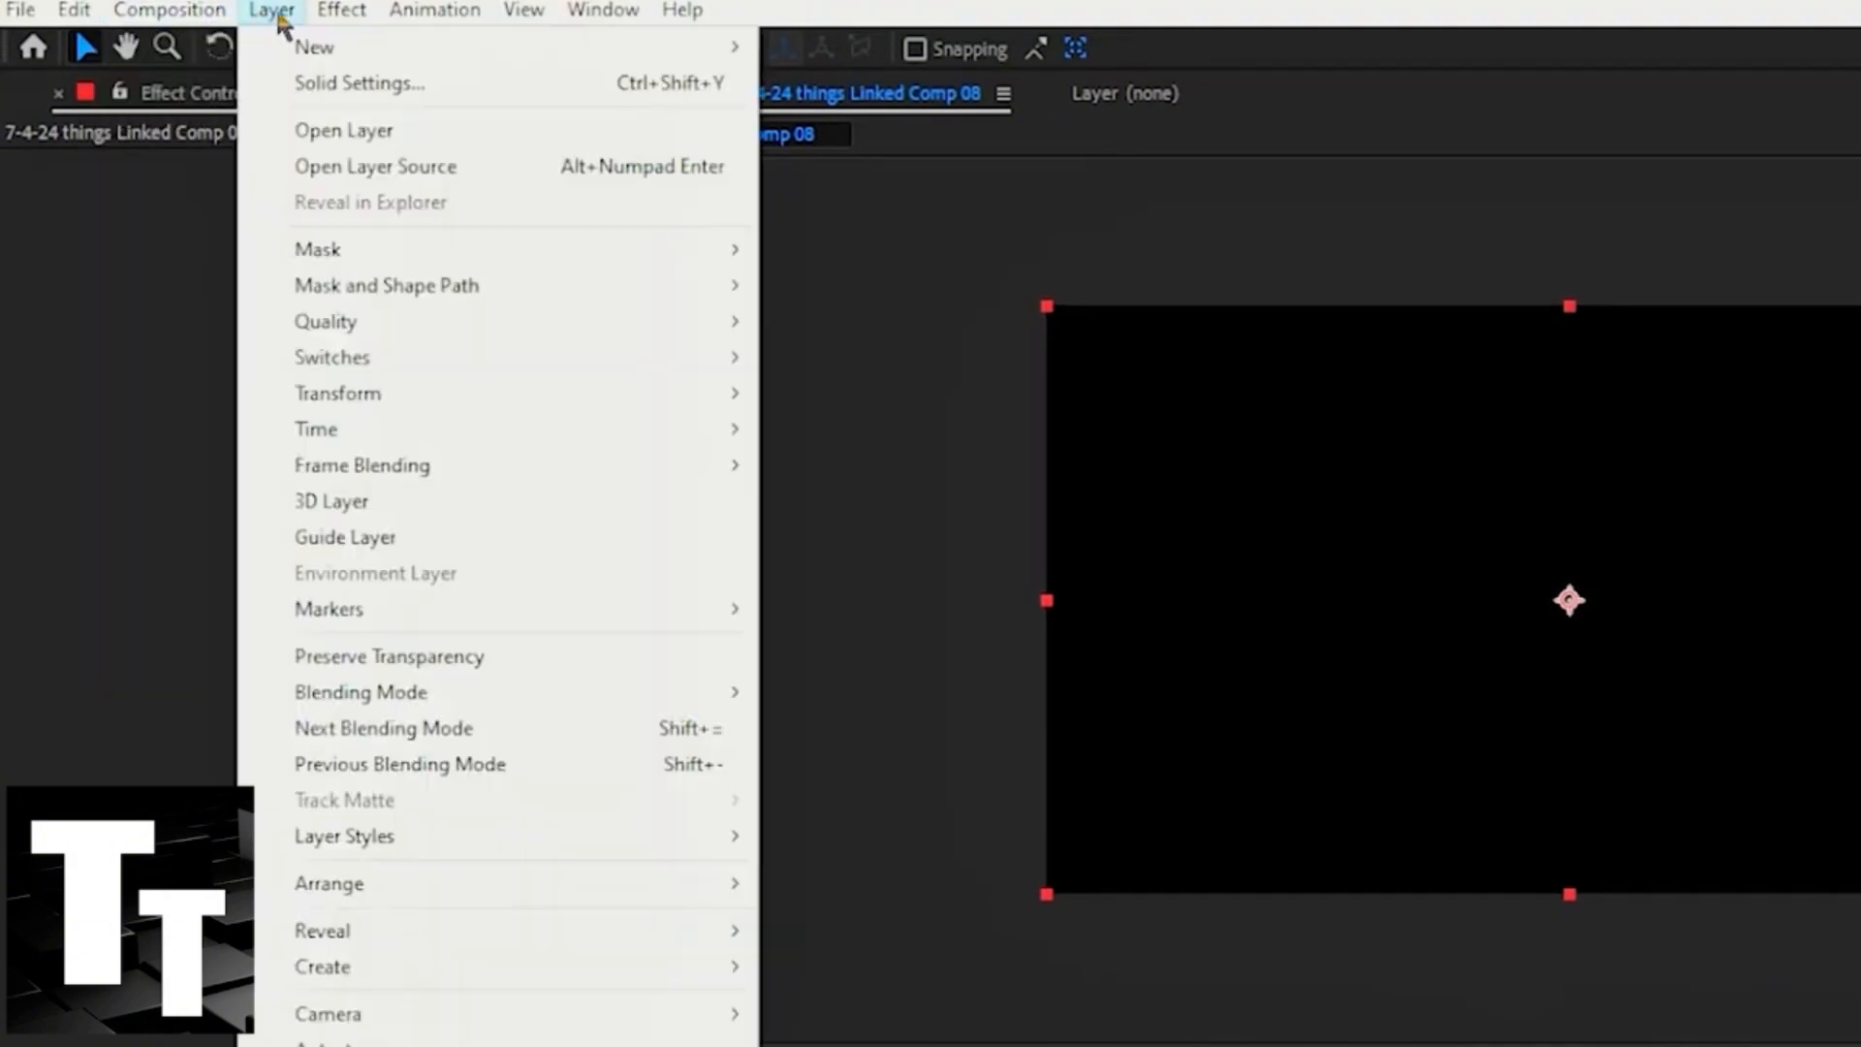
mouse_move(314, 47)
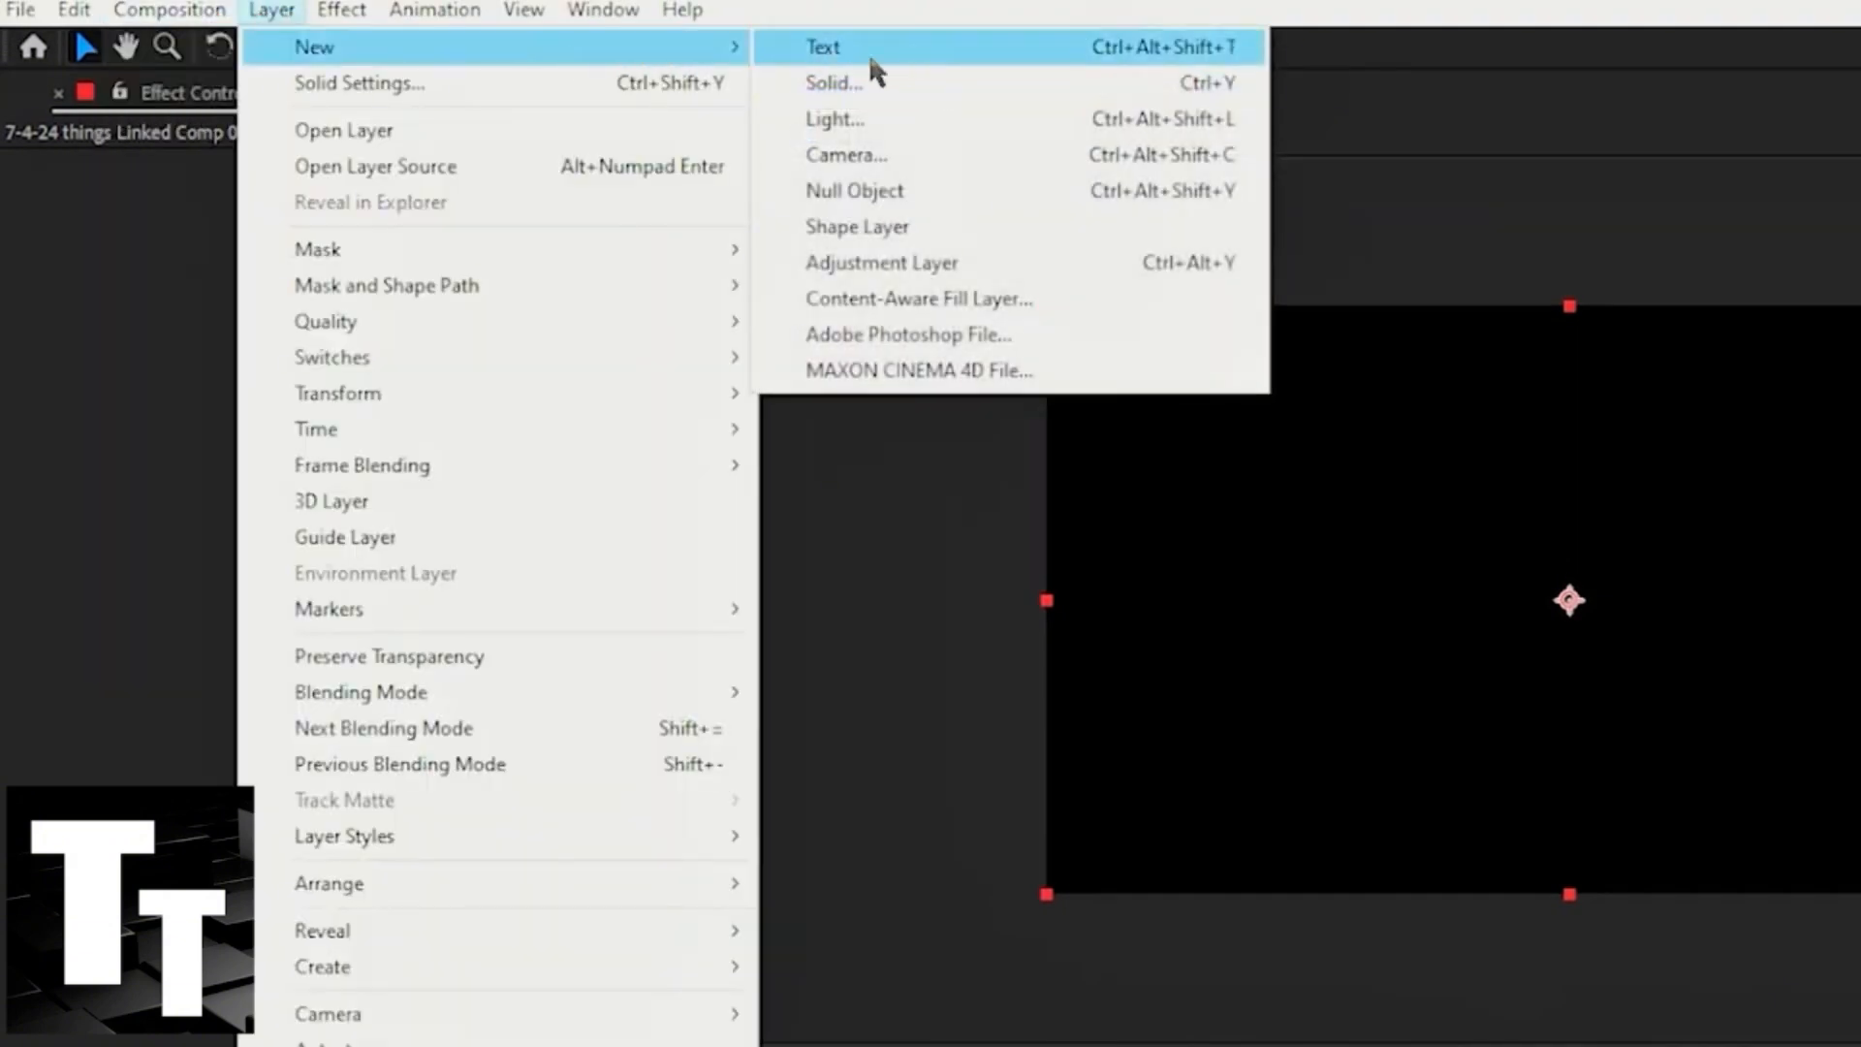
left_click(834, 83)
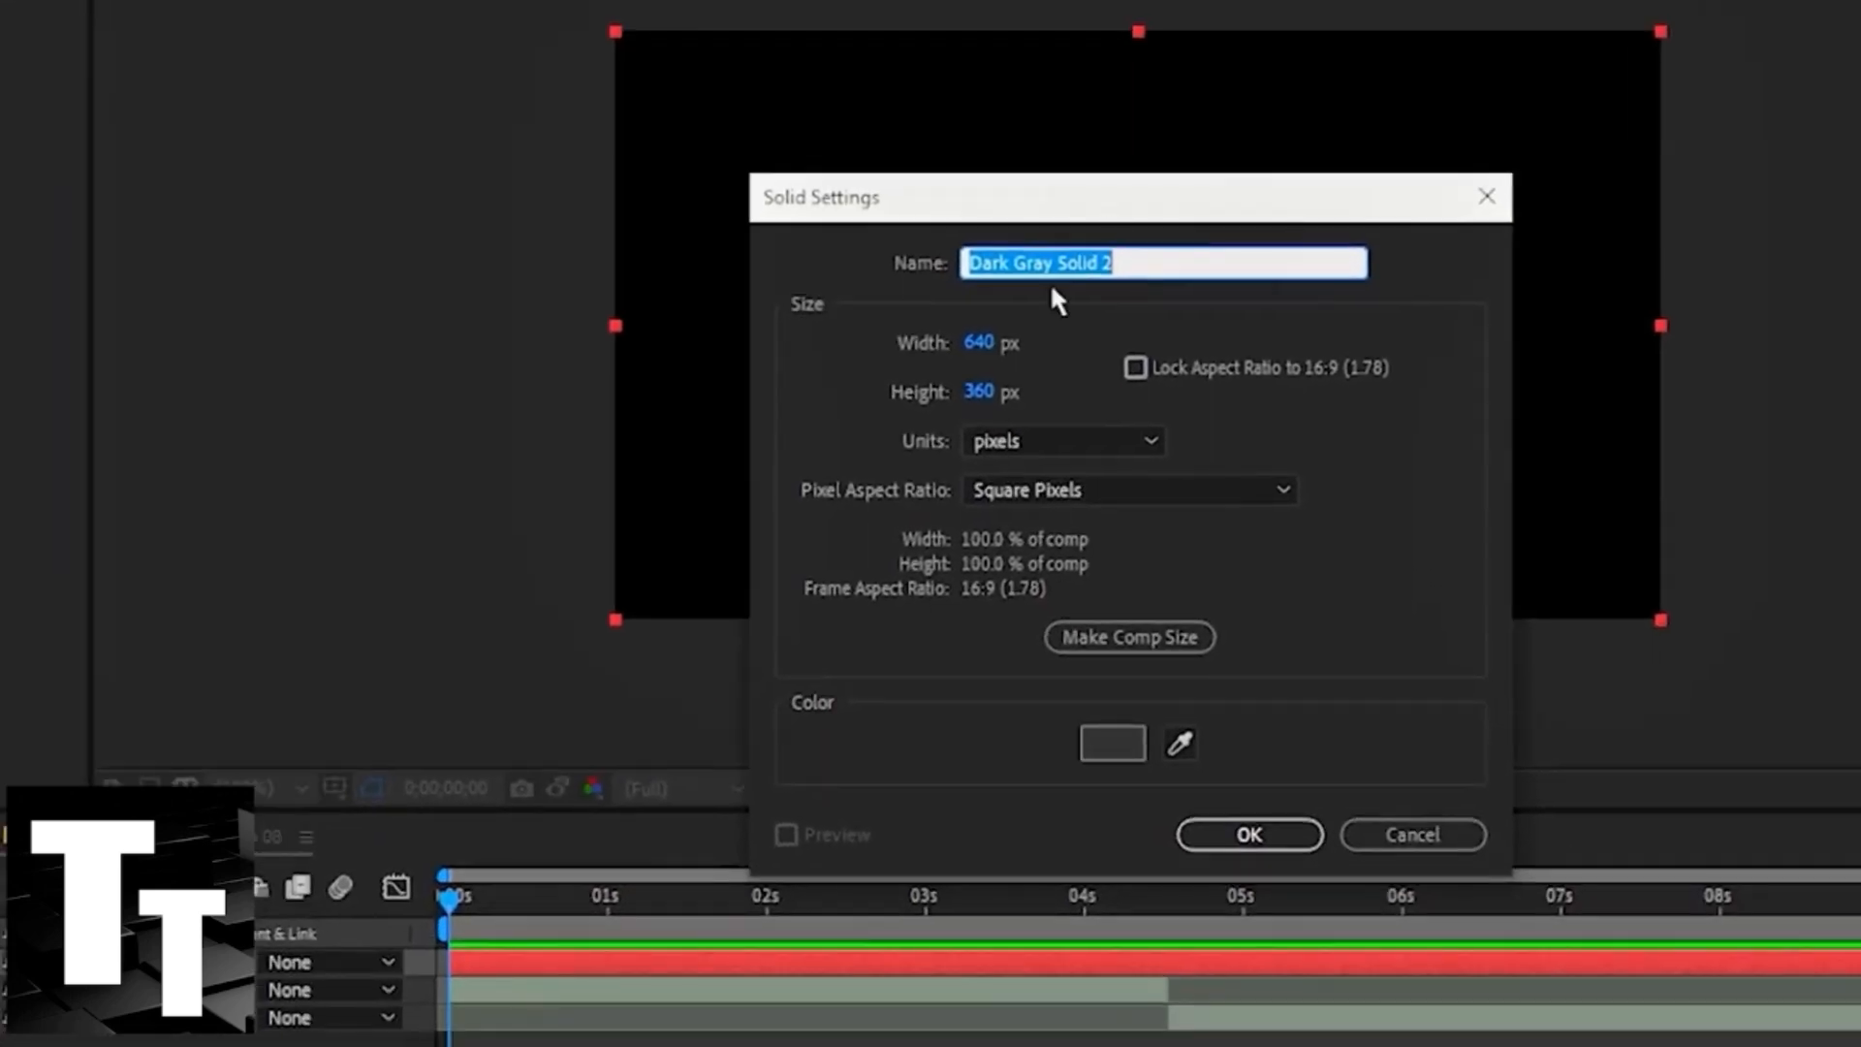
left_click(1247, 834)
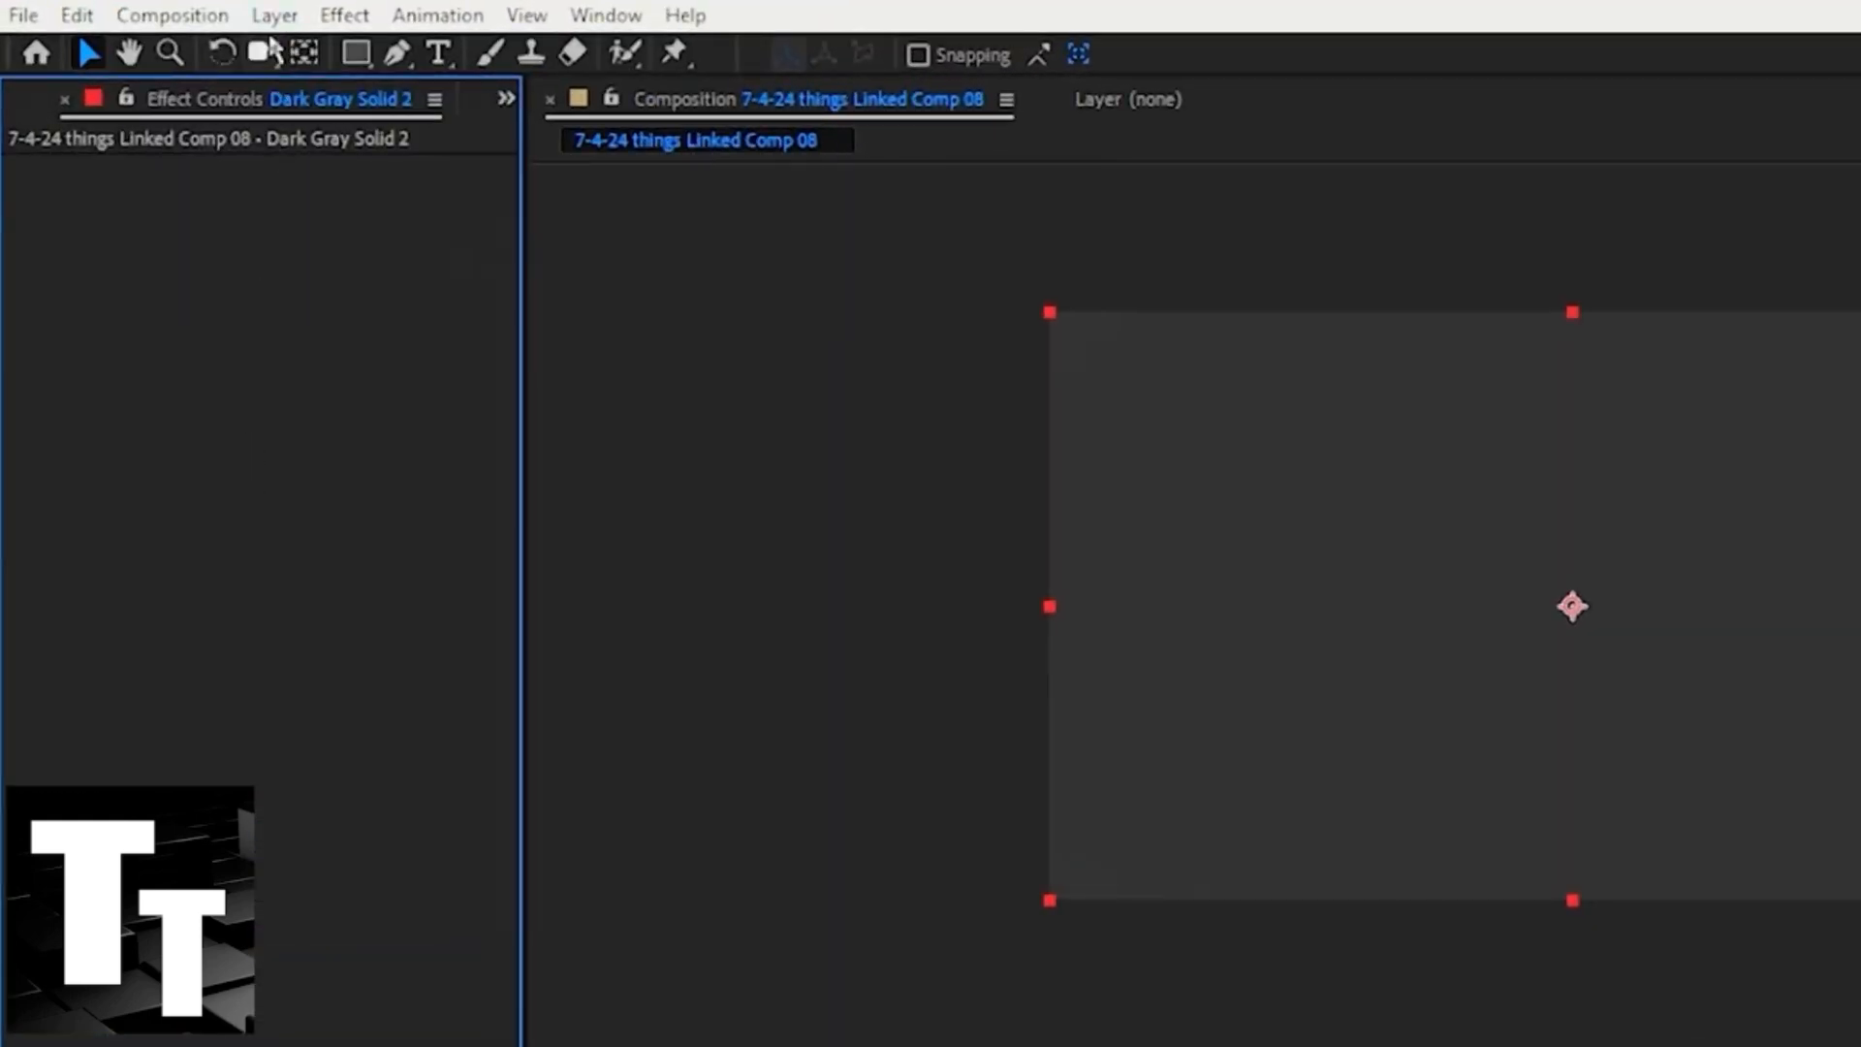
Step: Apply Generate > Audio Spectrum to the solid and choose its driving audio layer
left_click(343, 14)
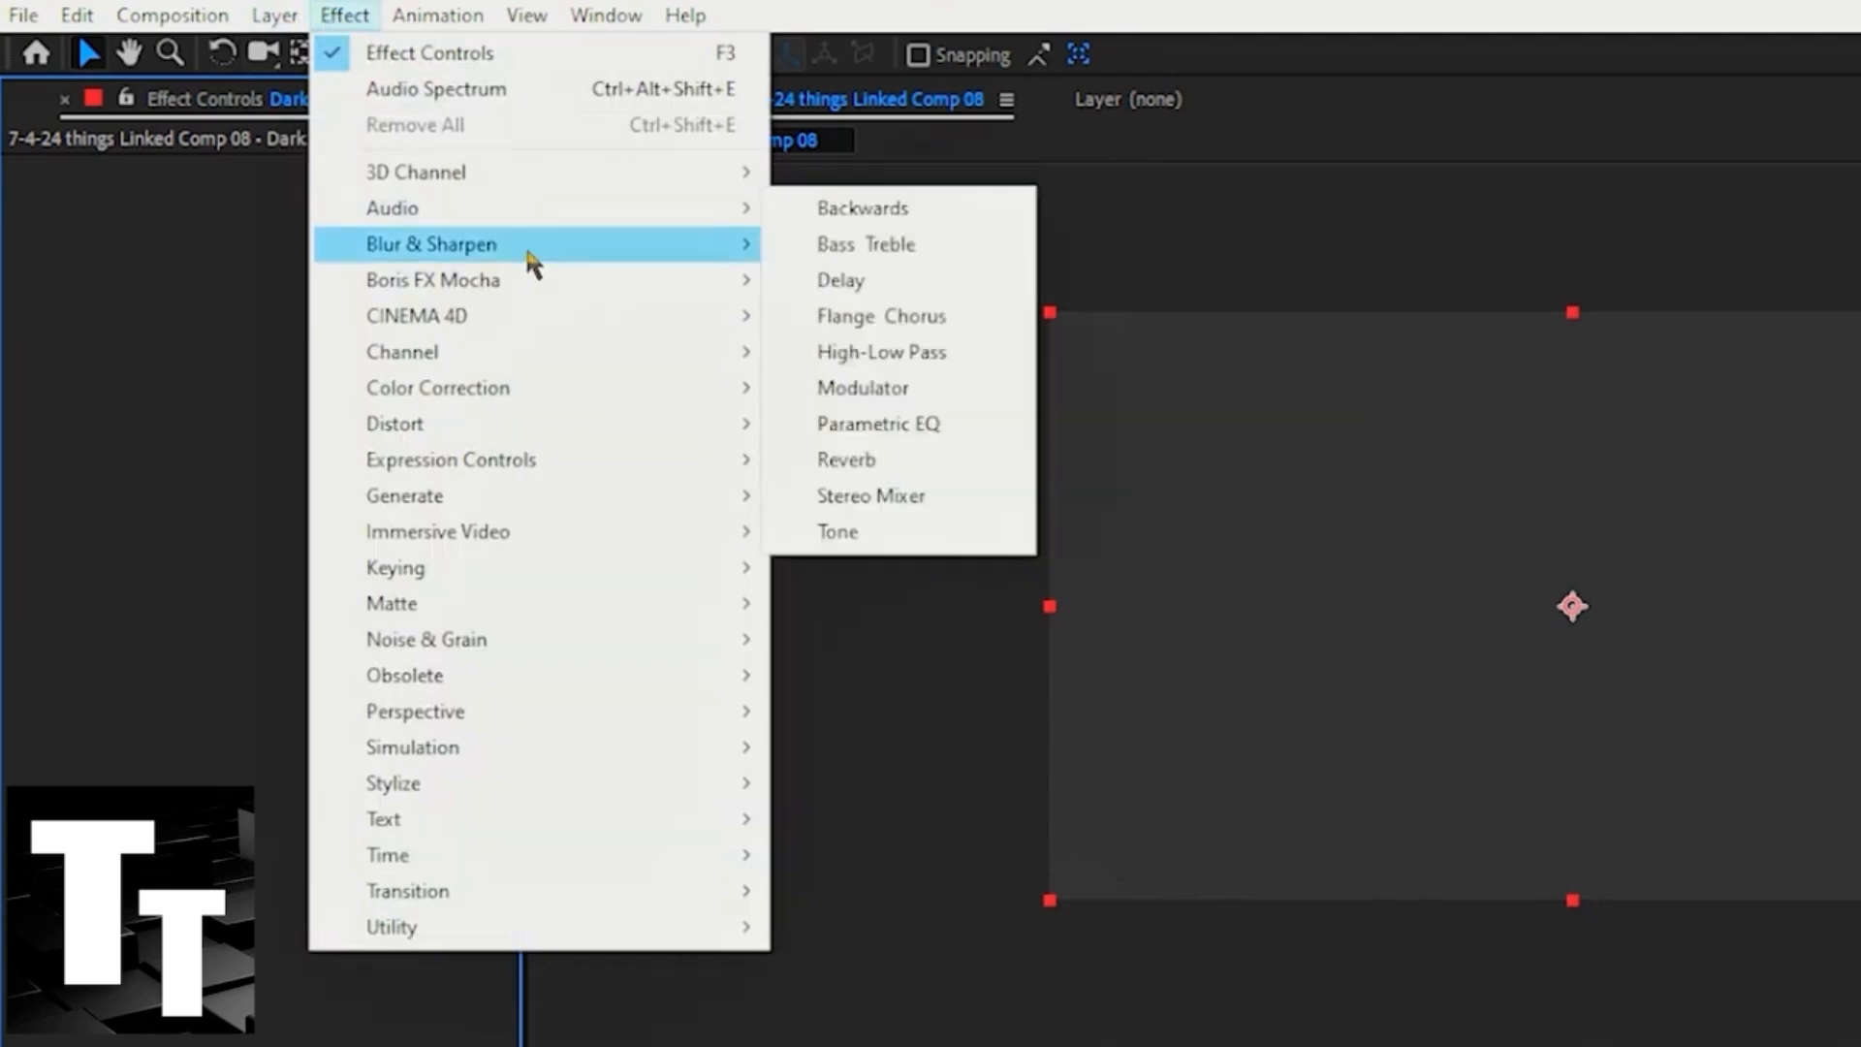
mouse_move(504, 503)
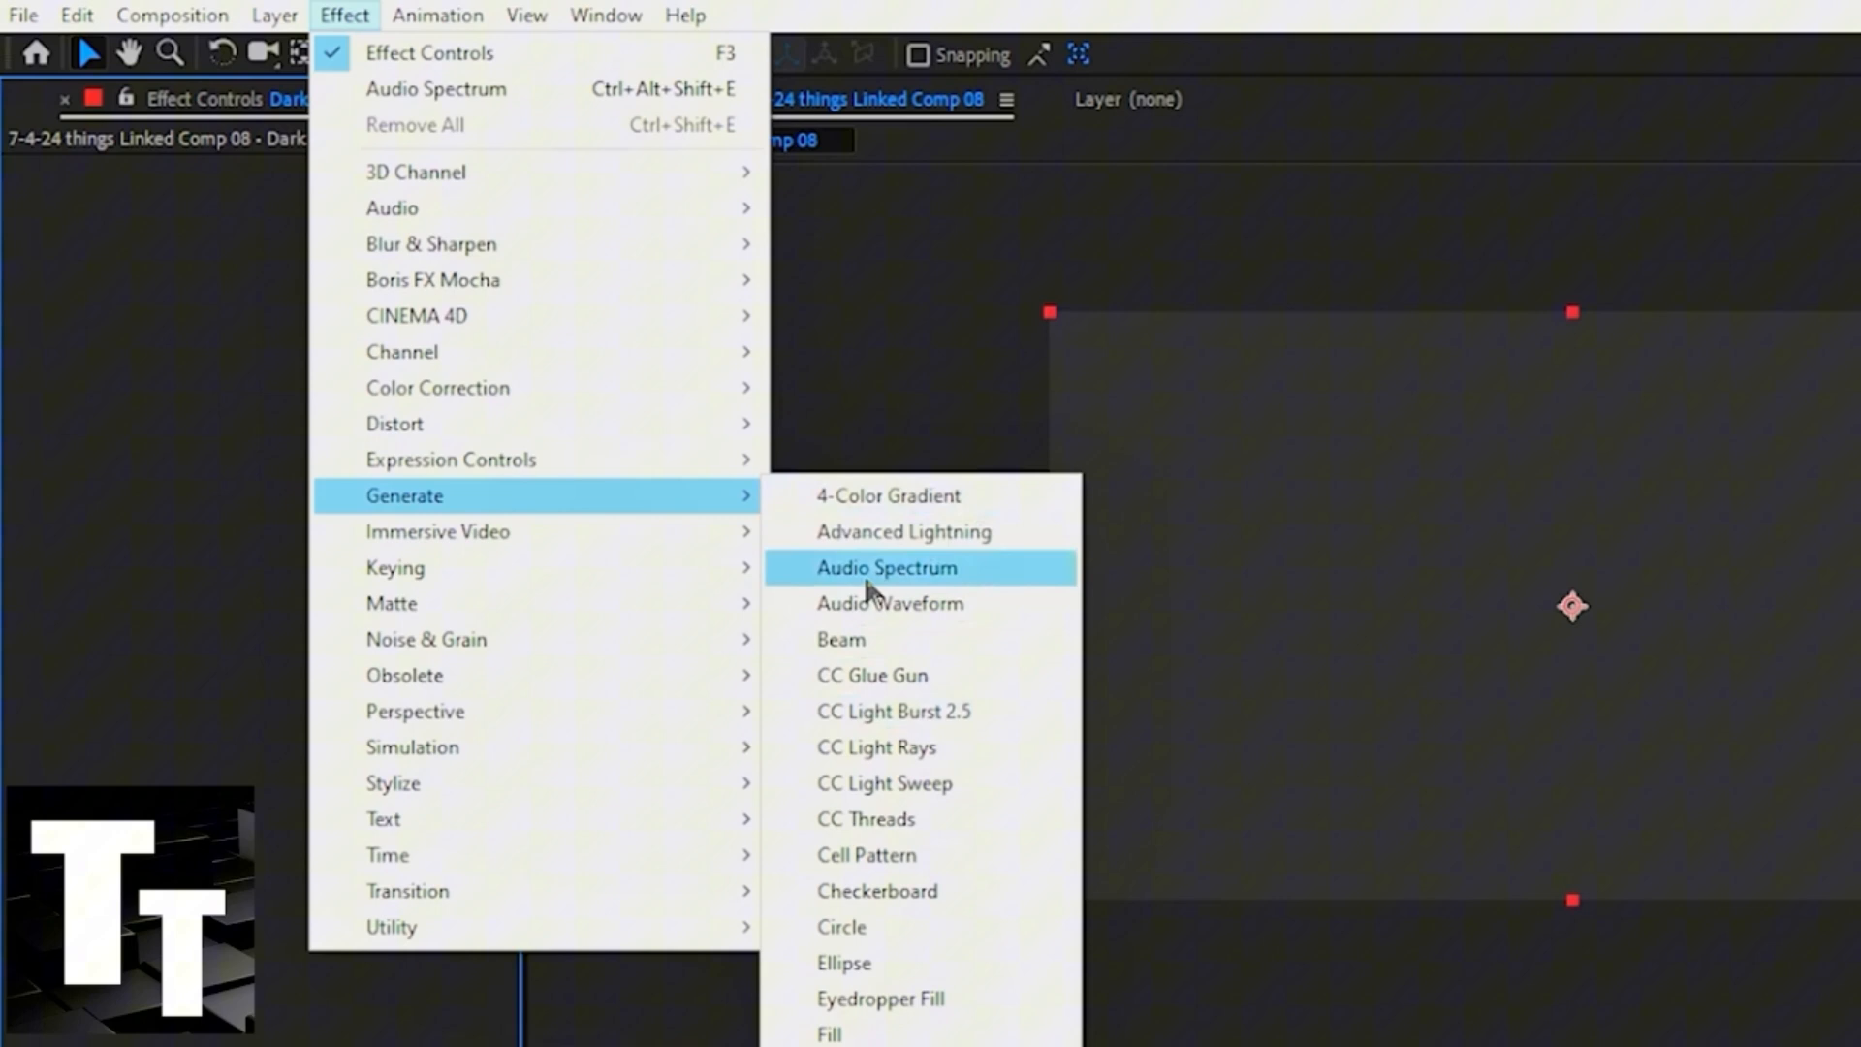
left_click(888, 568)
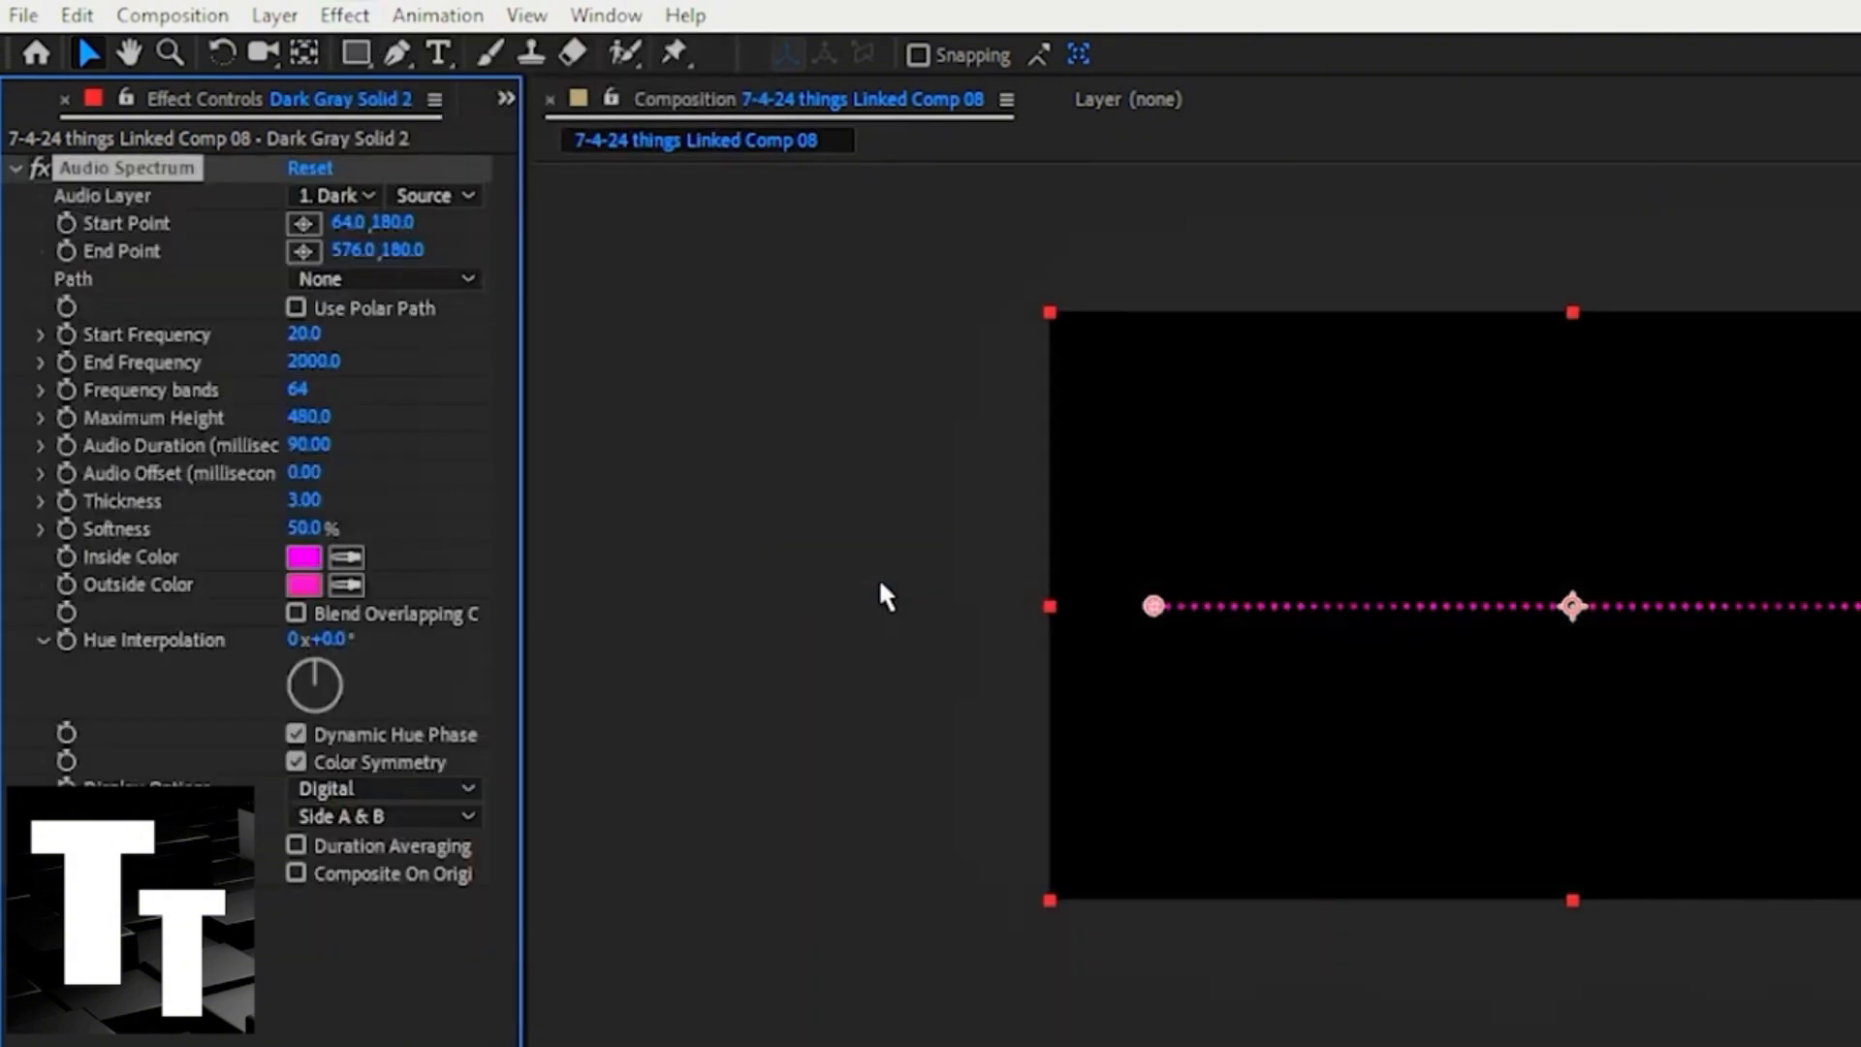
mouse_move(118, 211)
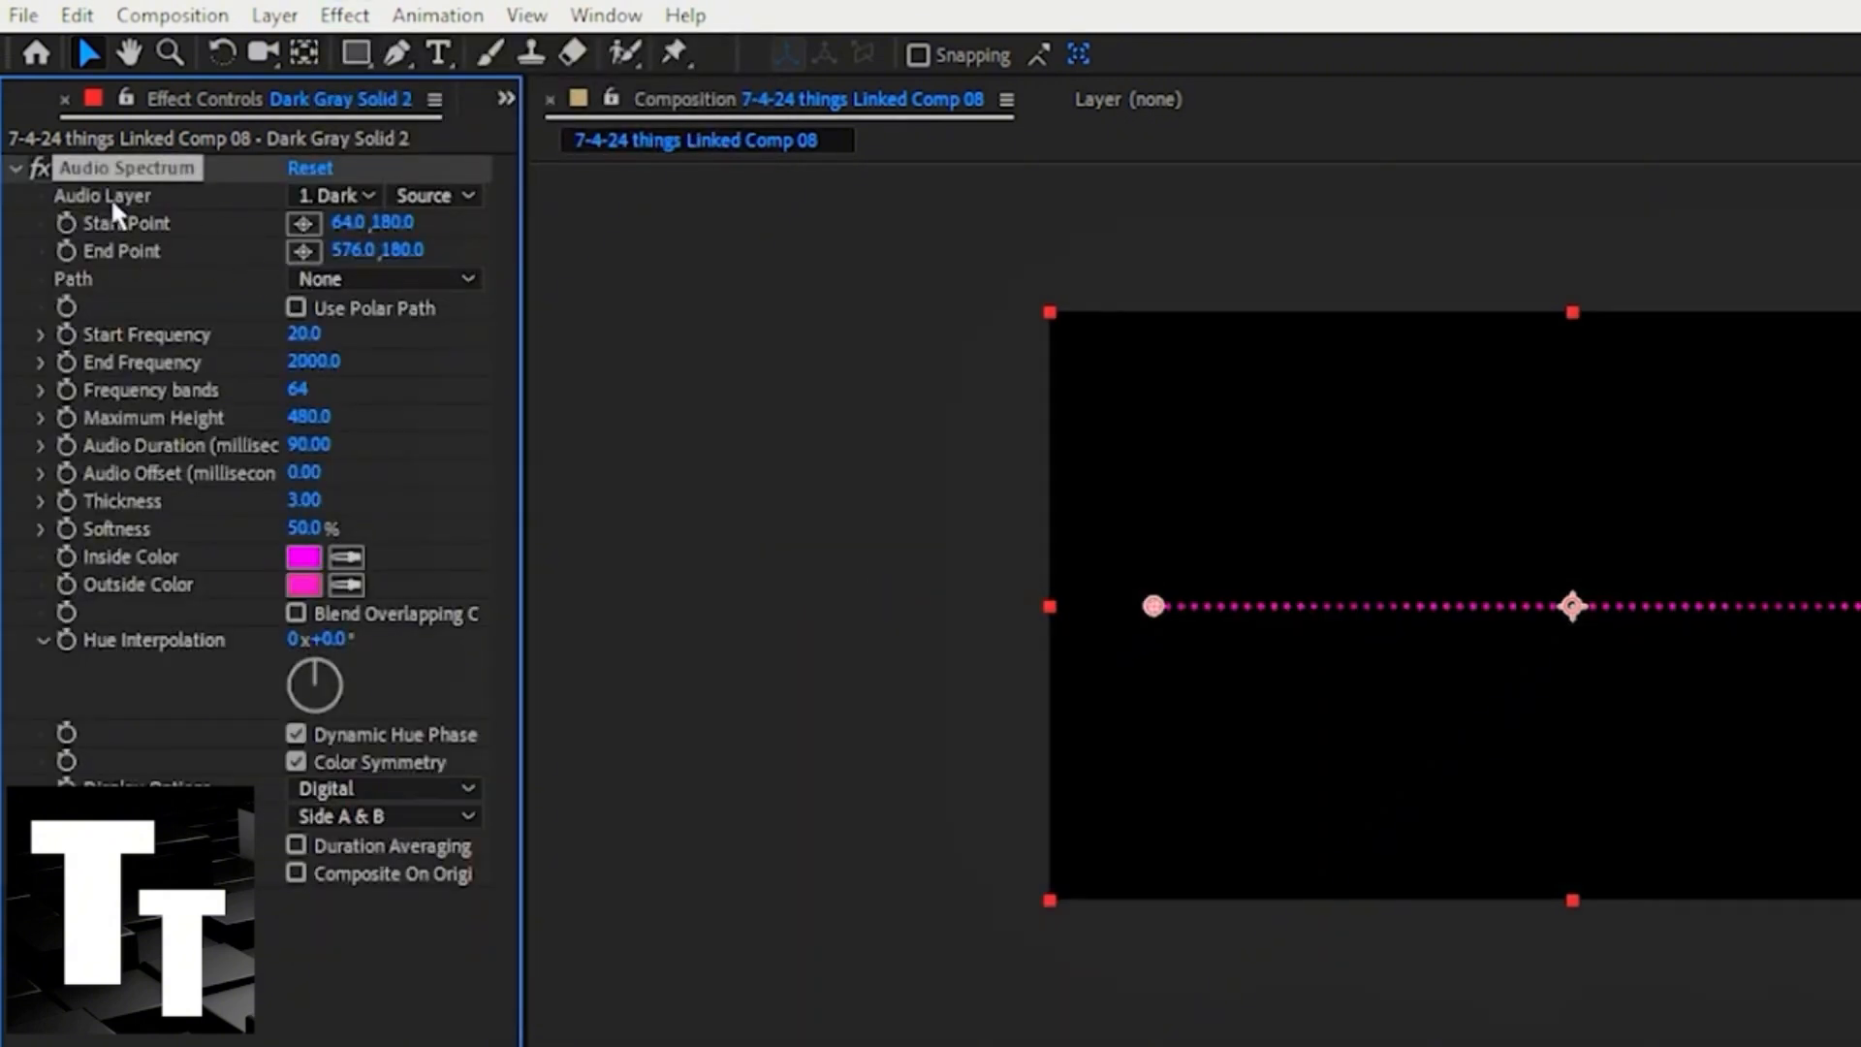
left_click(336, 194)
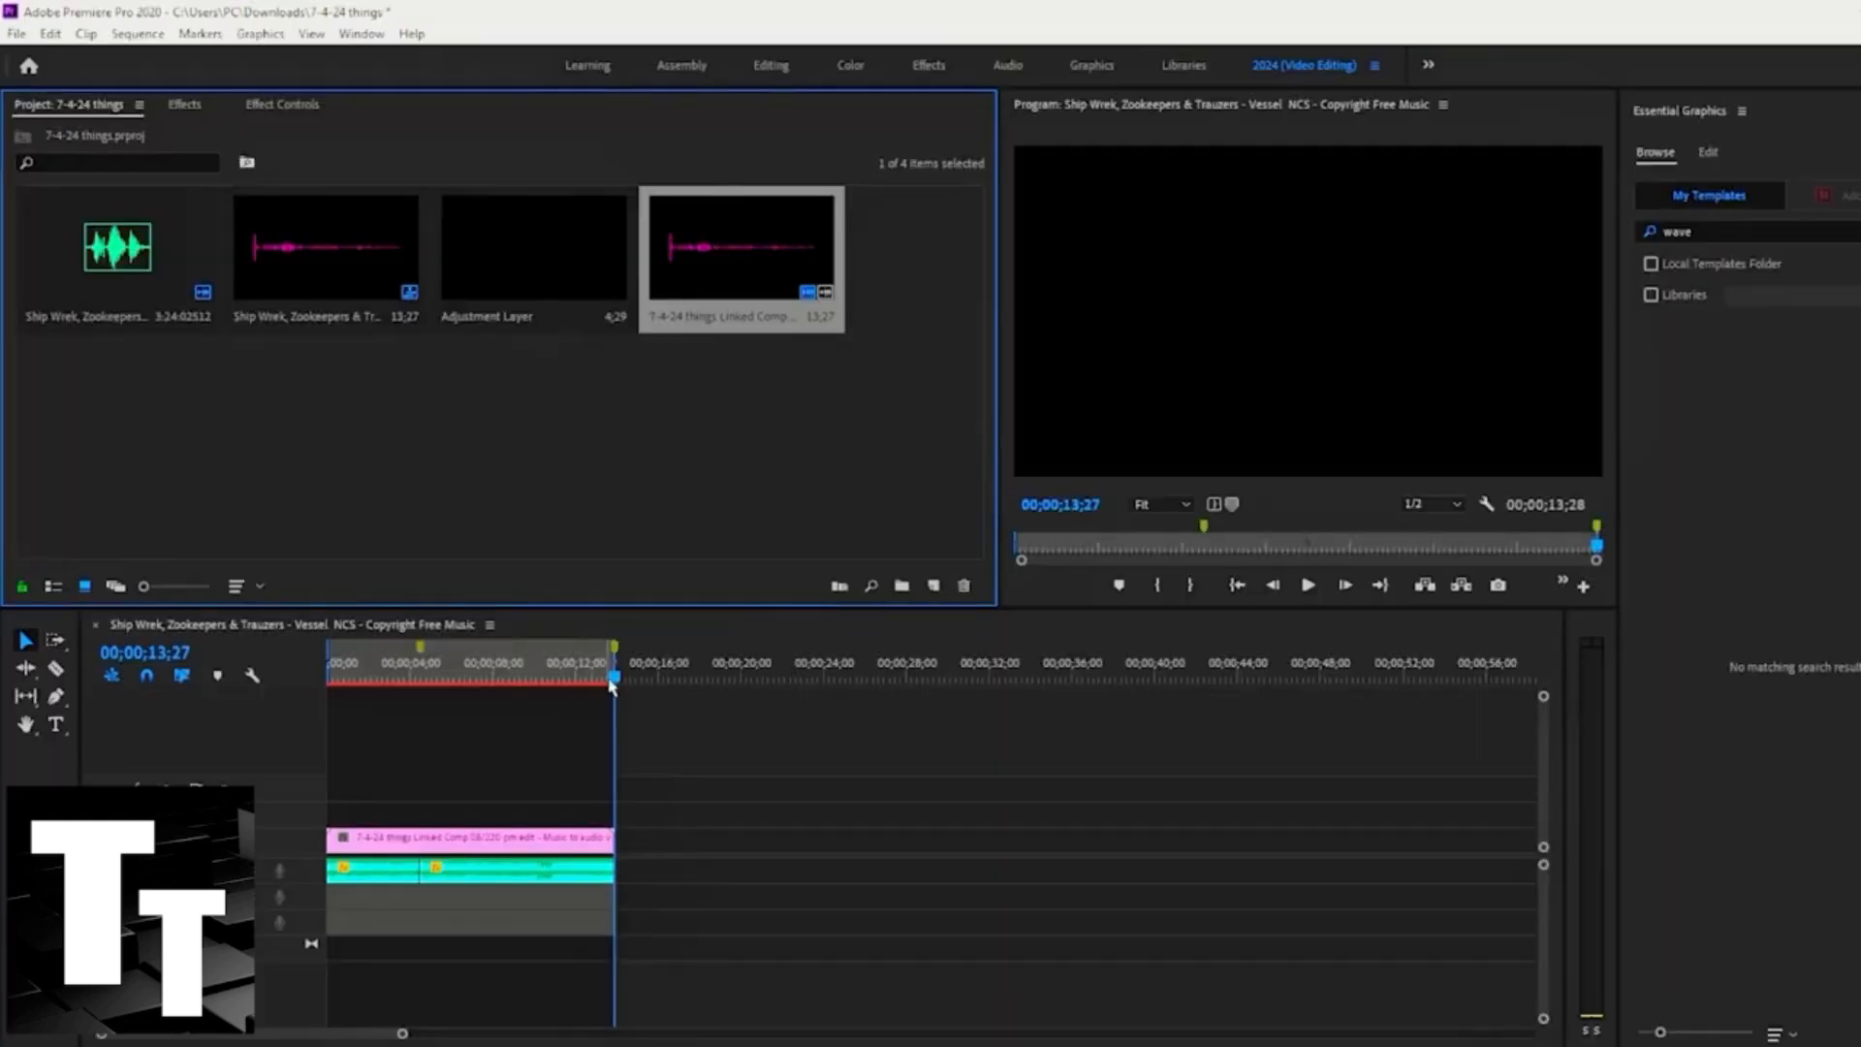
Step: Preview the spectrum over the music, then send the comp to After Effects' render queue via File > Export
left_click(370, 679)
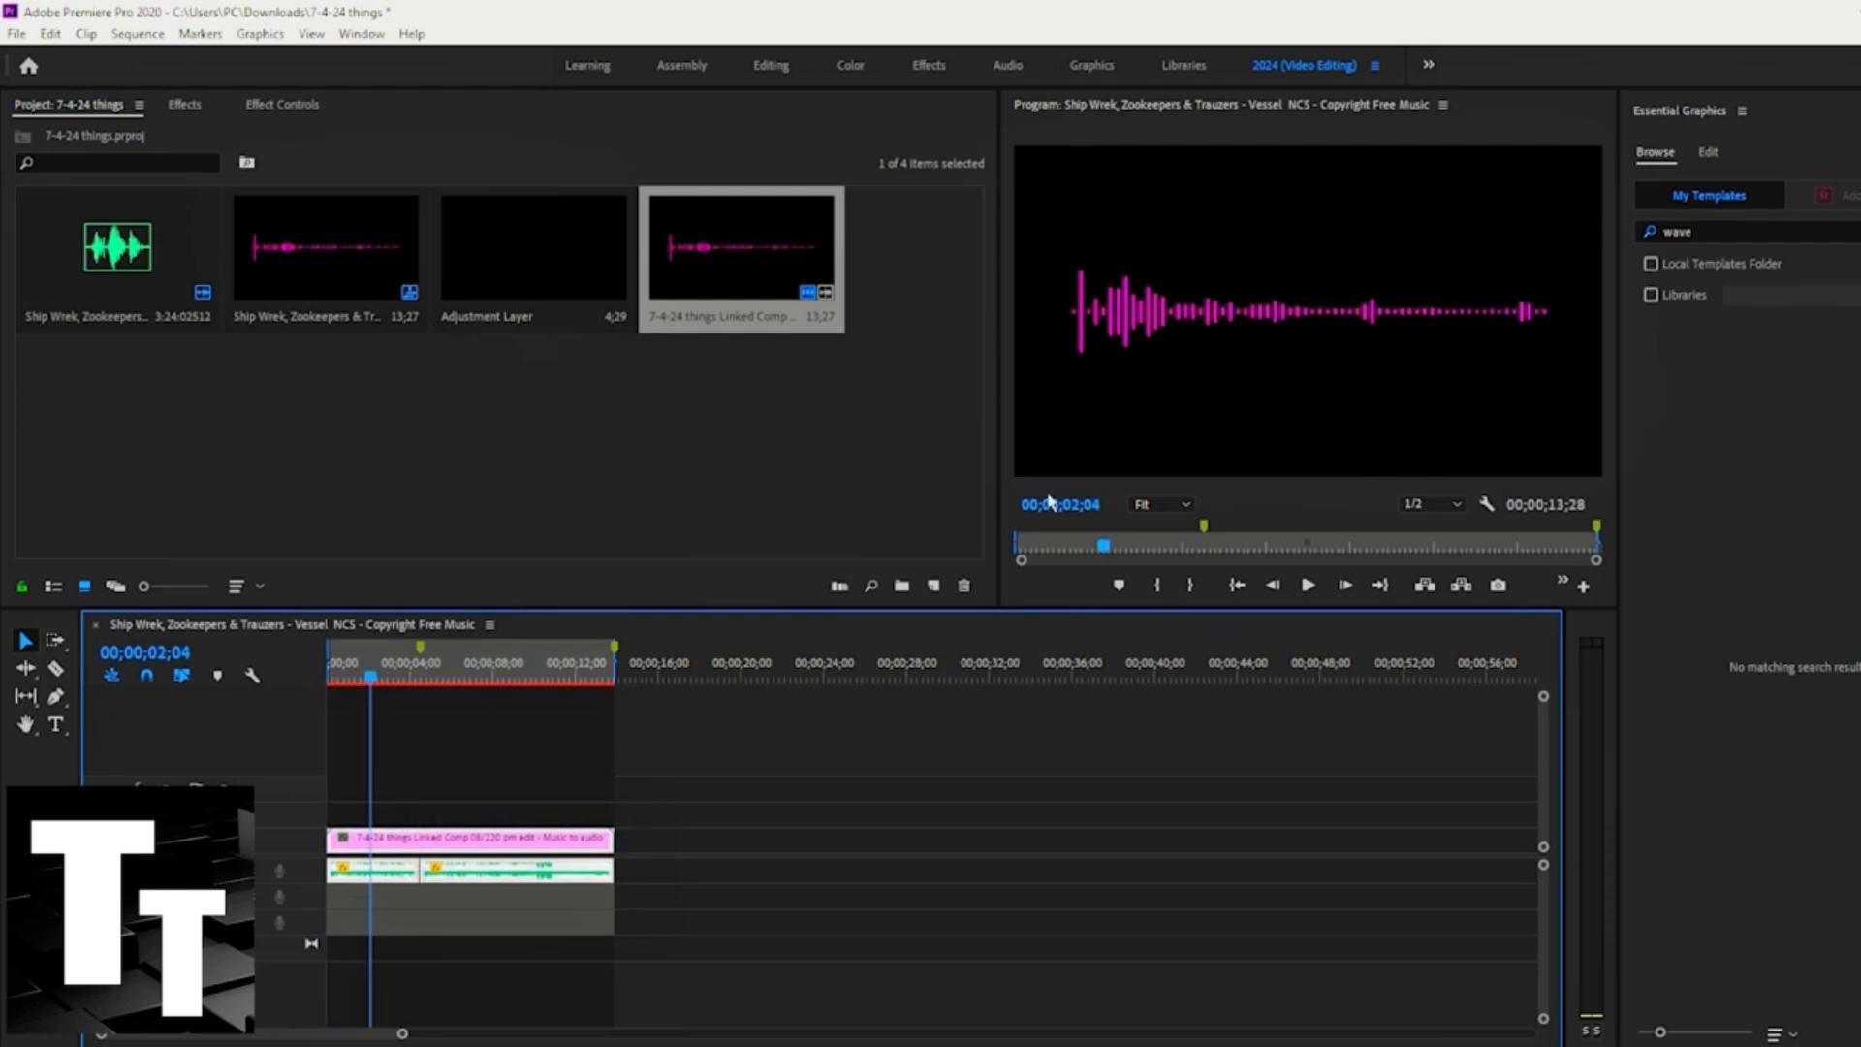
mouse_move(593, 810)
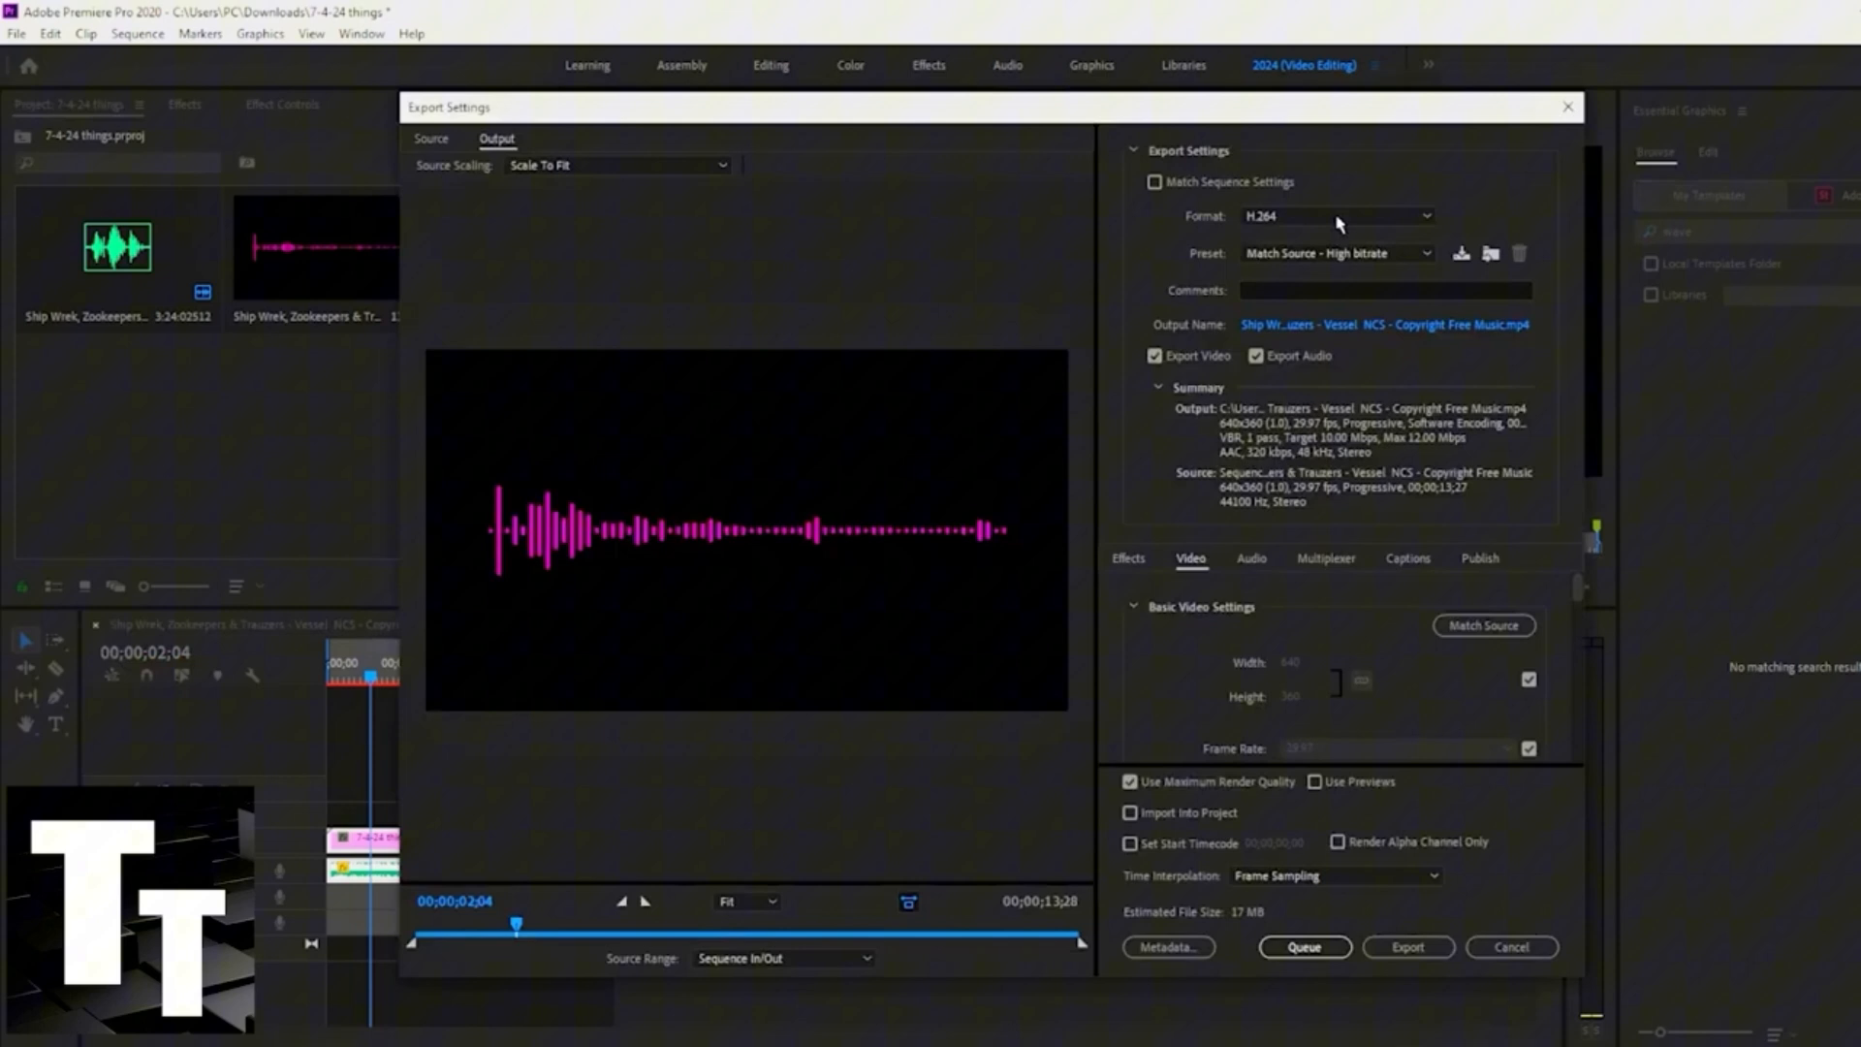
mouse_move(752, 938)
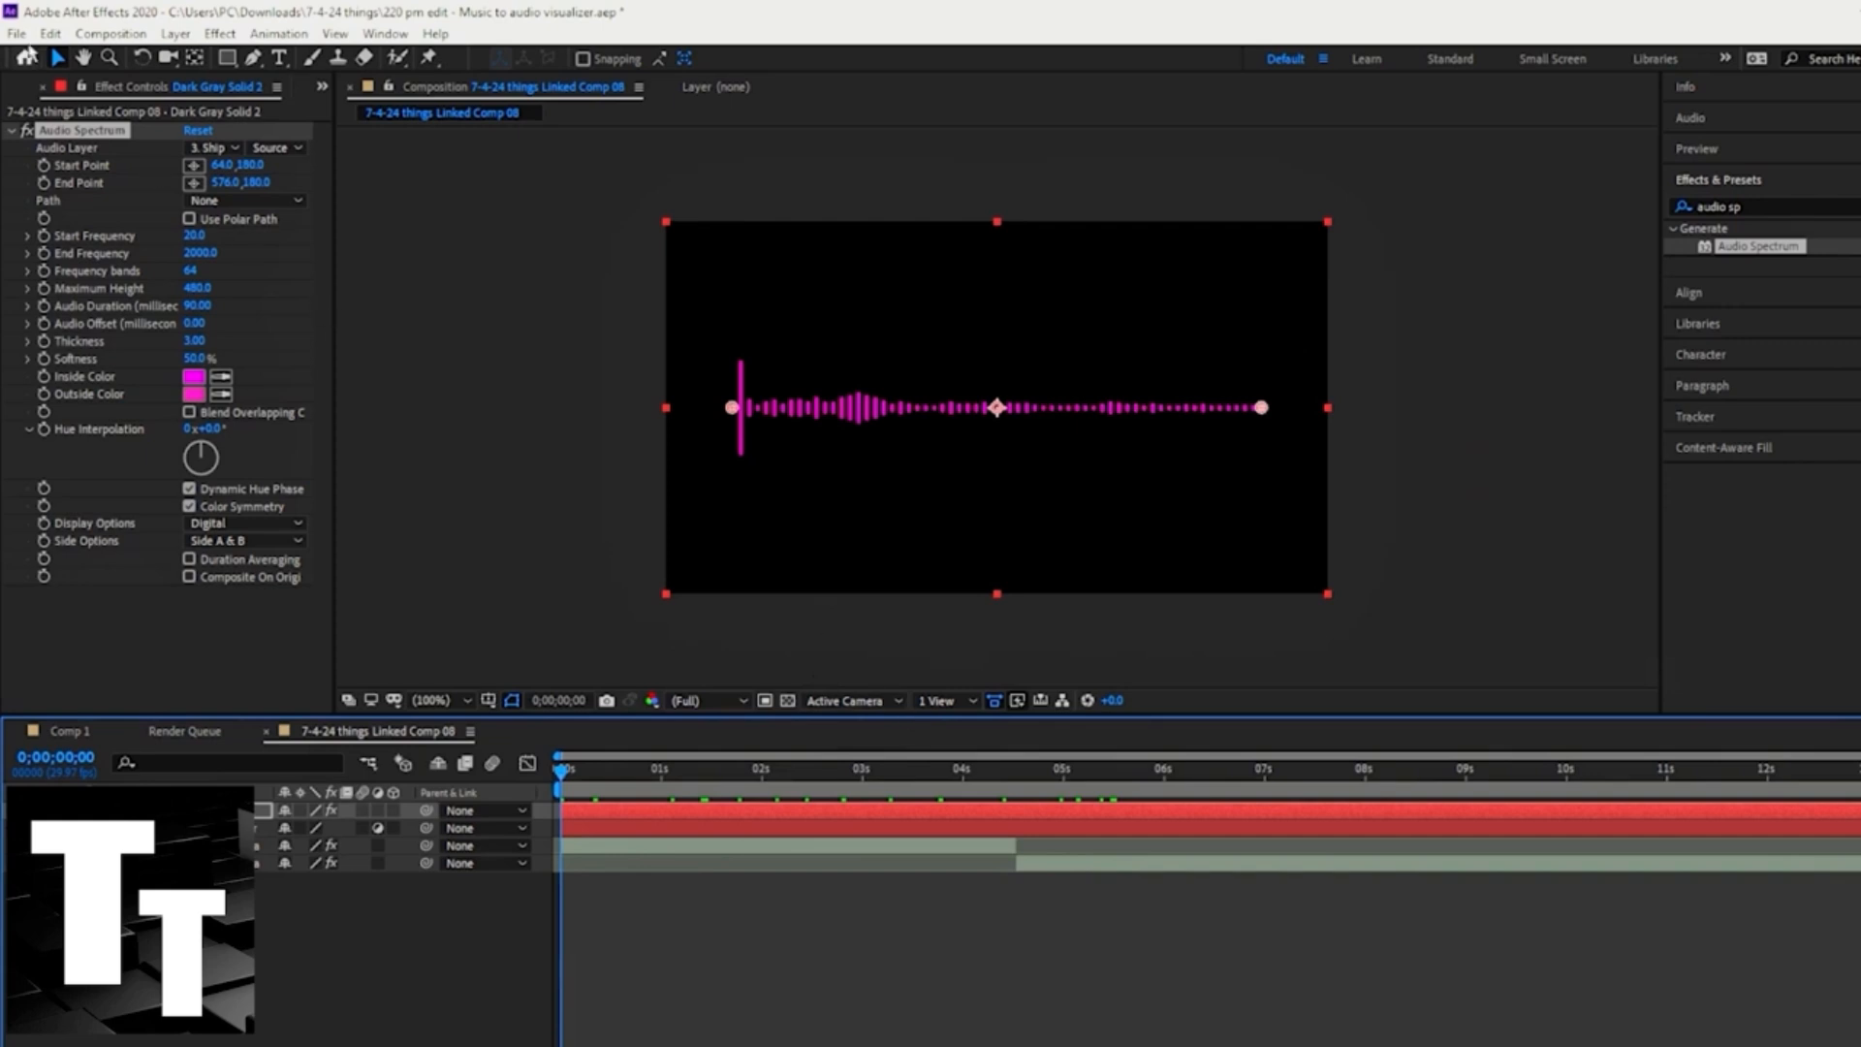
left_click(17, 33)
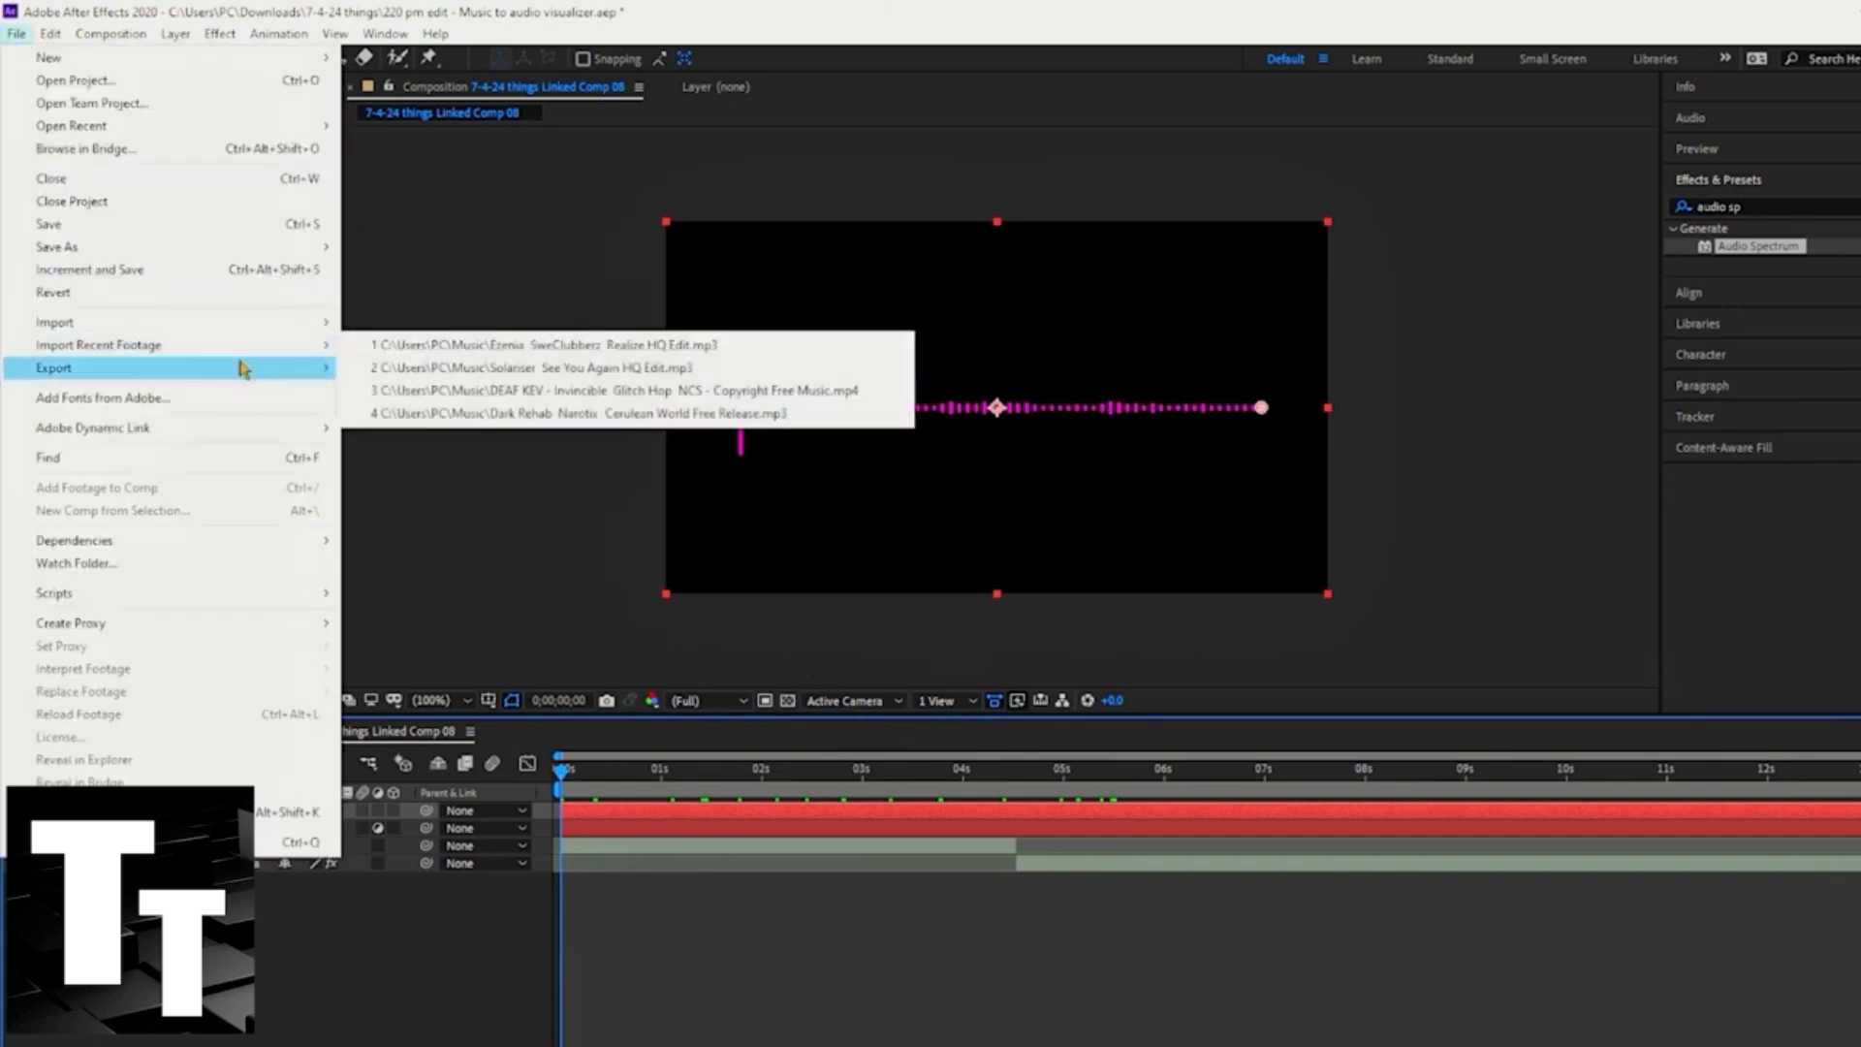
left_click(72, 345)
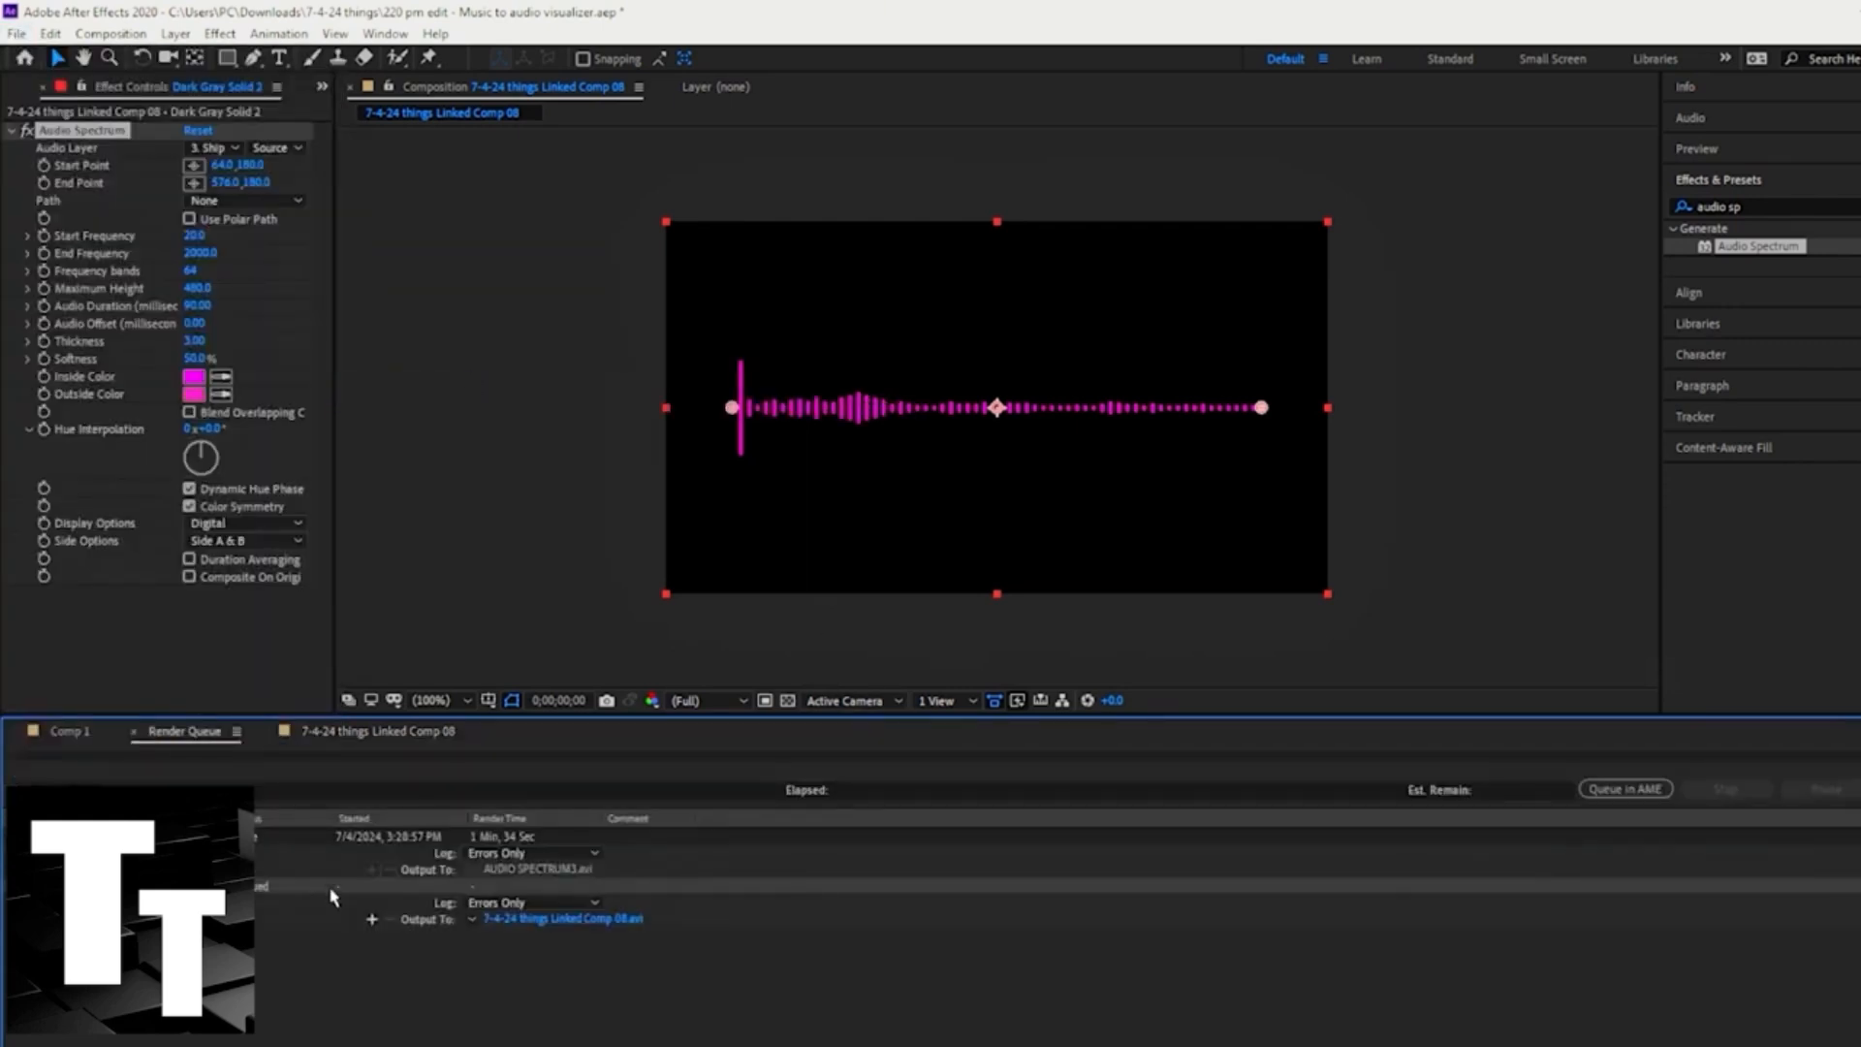